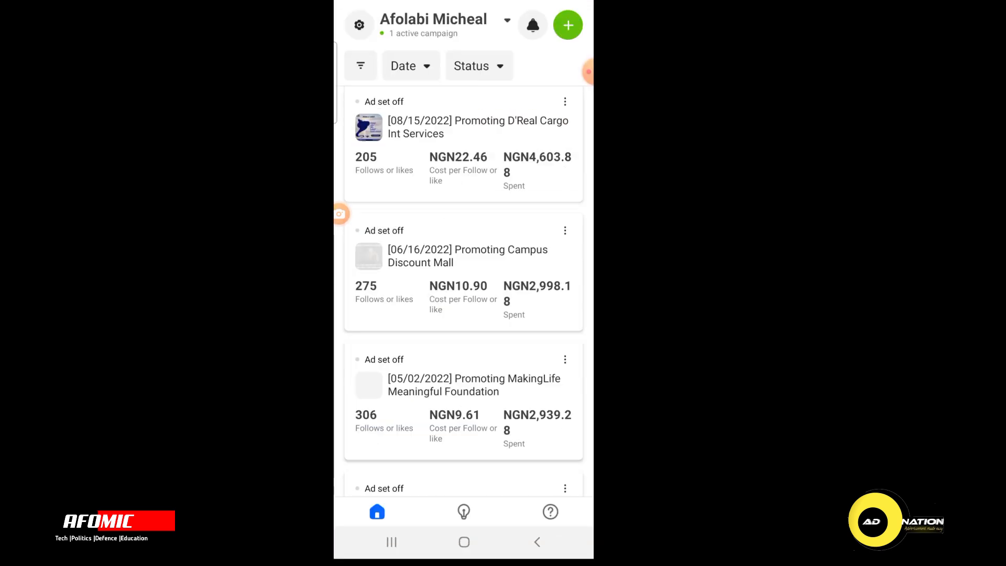
# Step: Create a new campaign and pick Messages from the campaign objective list
pyautogui.scroll(-3)
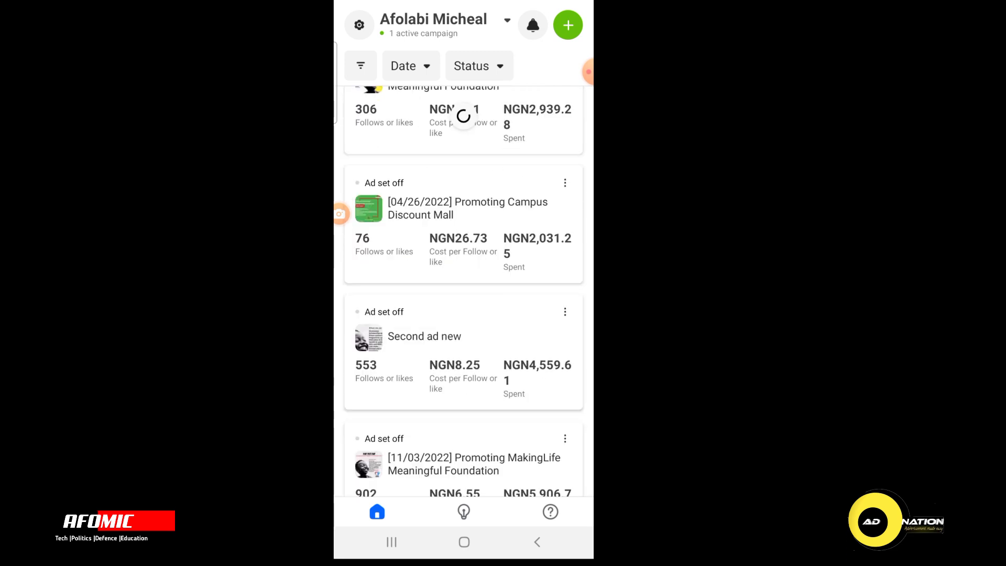
pyautogui.scroll(3)
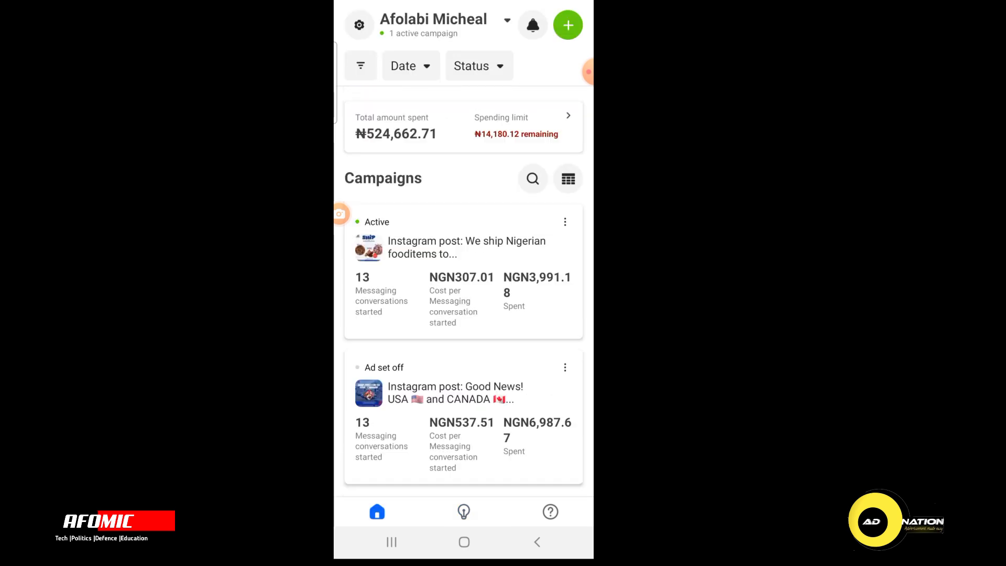
pyautogui.click(566, 24)
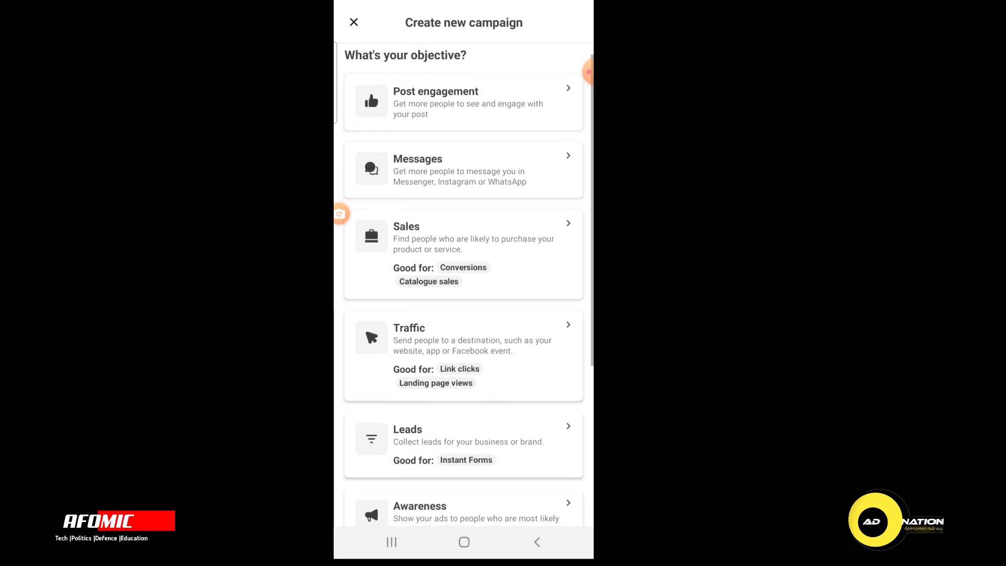
pyautogui.scroll(-3)
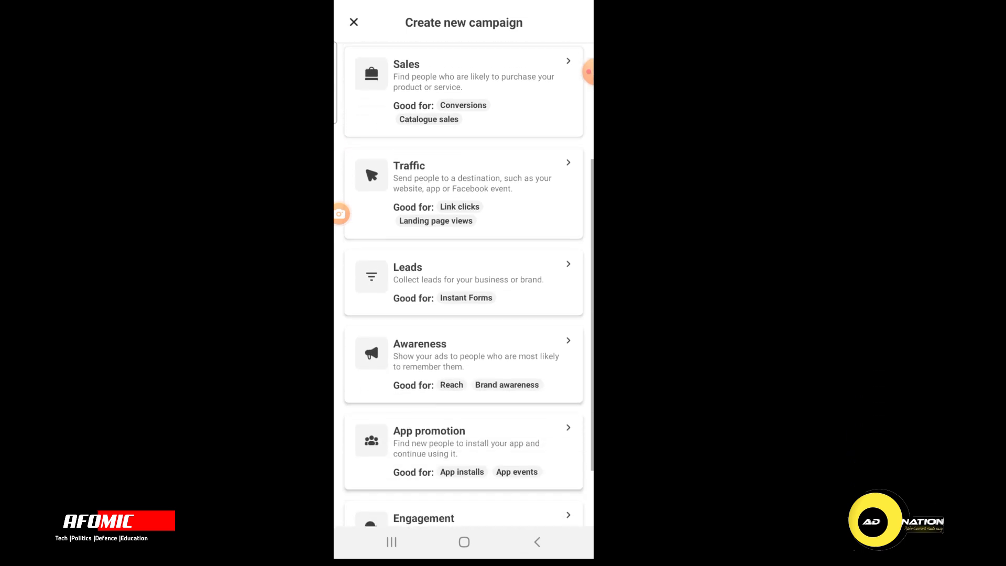
pyautogui.scroll(-3)
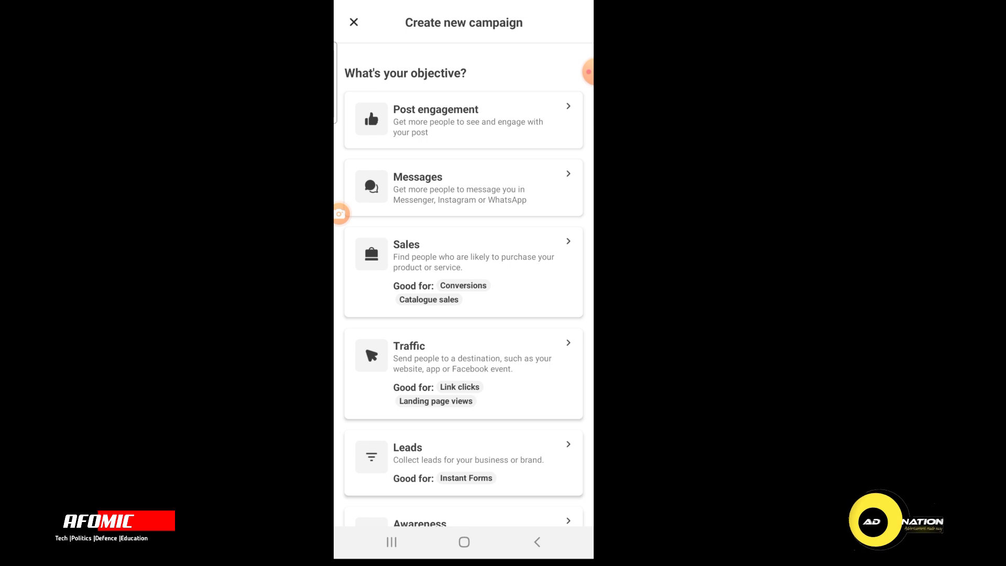
pyautogui.scroll(-3)
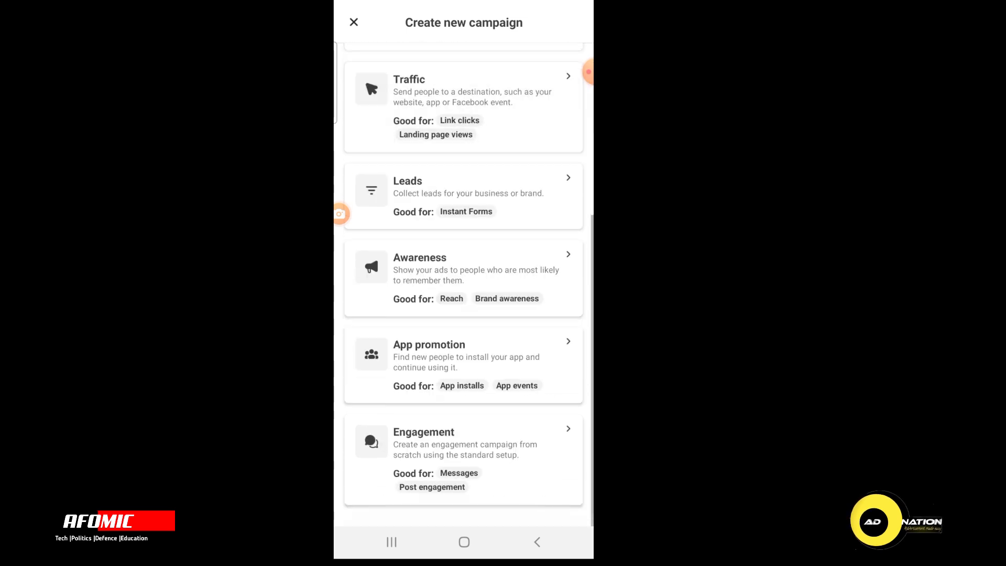
pyautogui.scroll(-3)
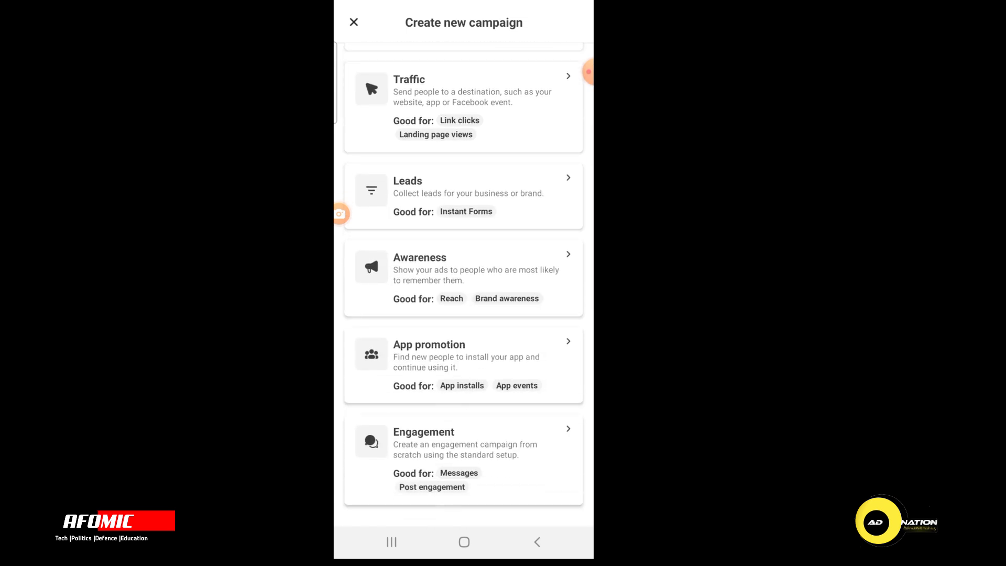
pyautogui.scroll(-3)
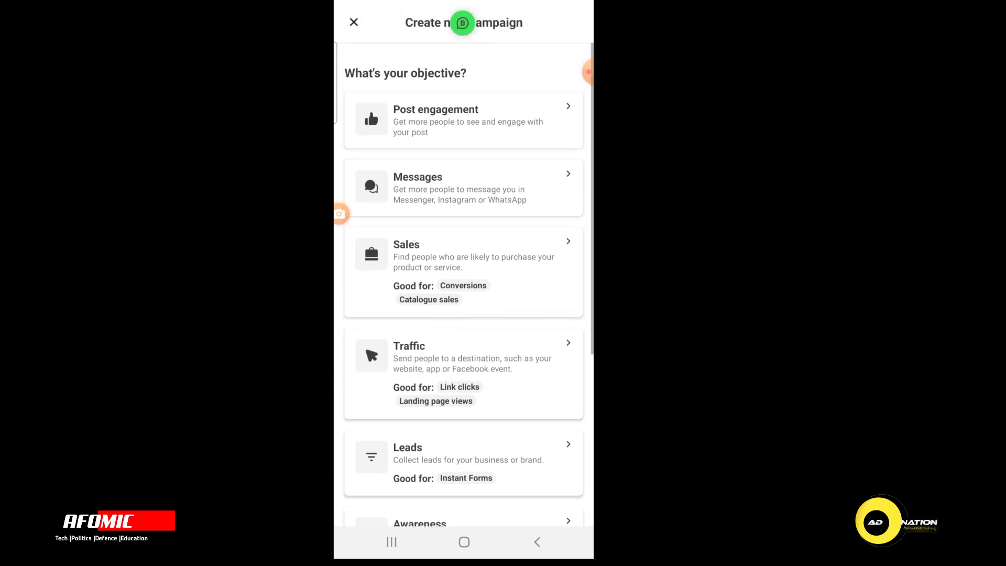
pyautogui.scroll(-3)
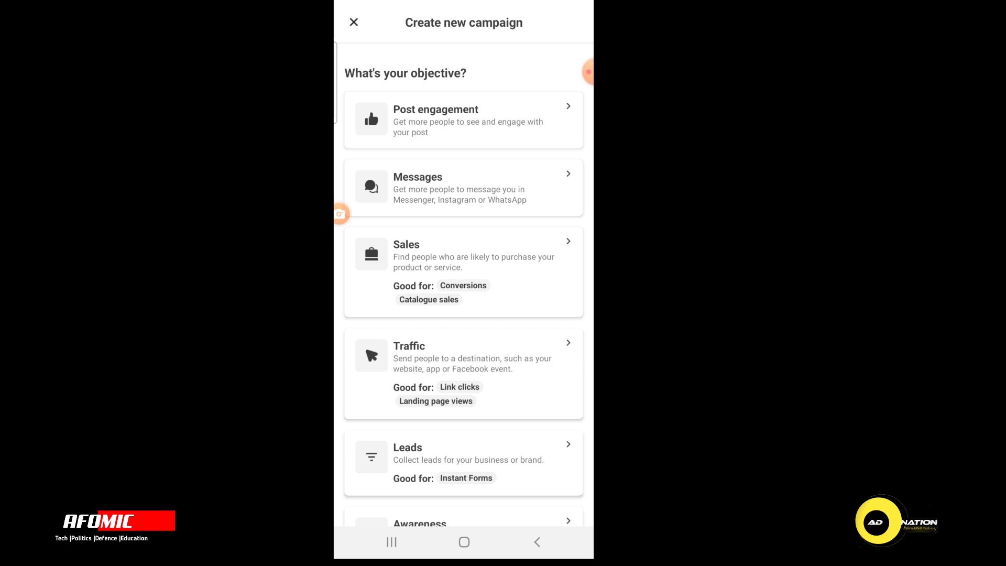
pyautogui.click(463, 187)
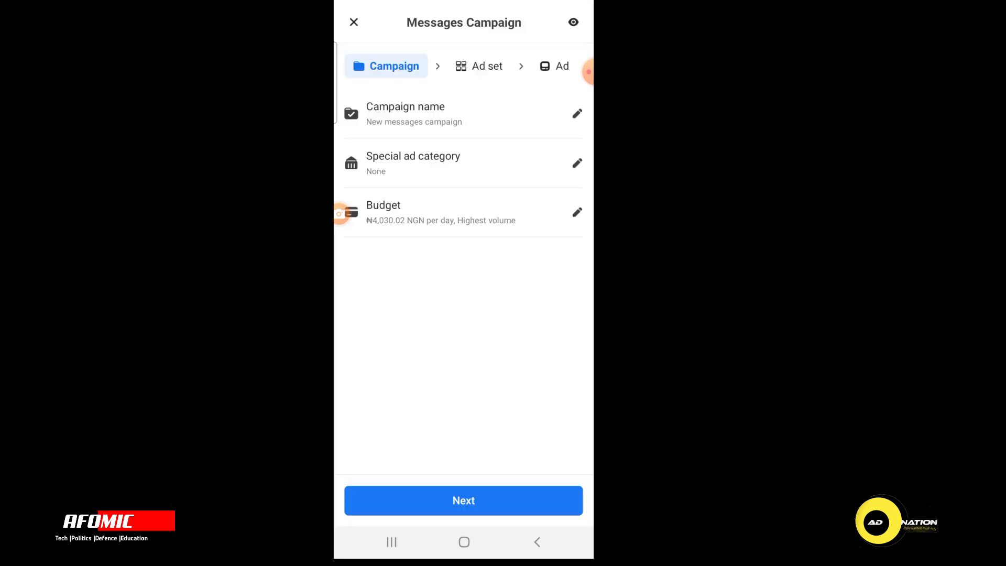
# Step: Rename the campaign 'Test fb & Instagram' and confirm Special ad category stays None
pyautogui.click(576, 114)
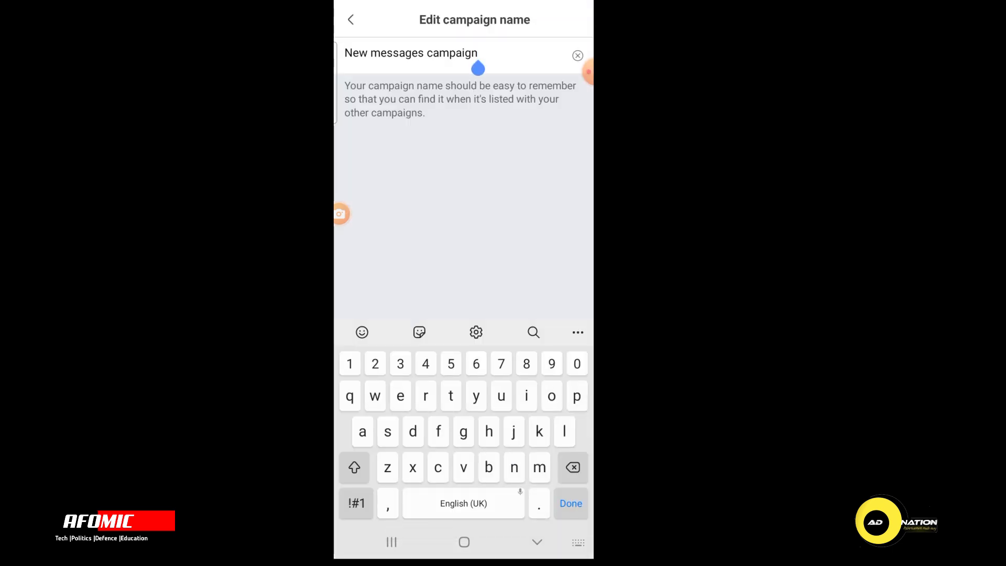
pyautogui.click(577, 55)
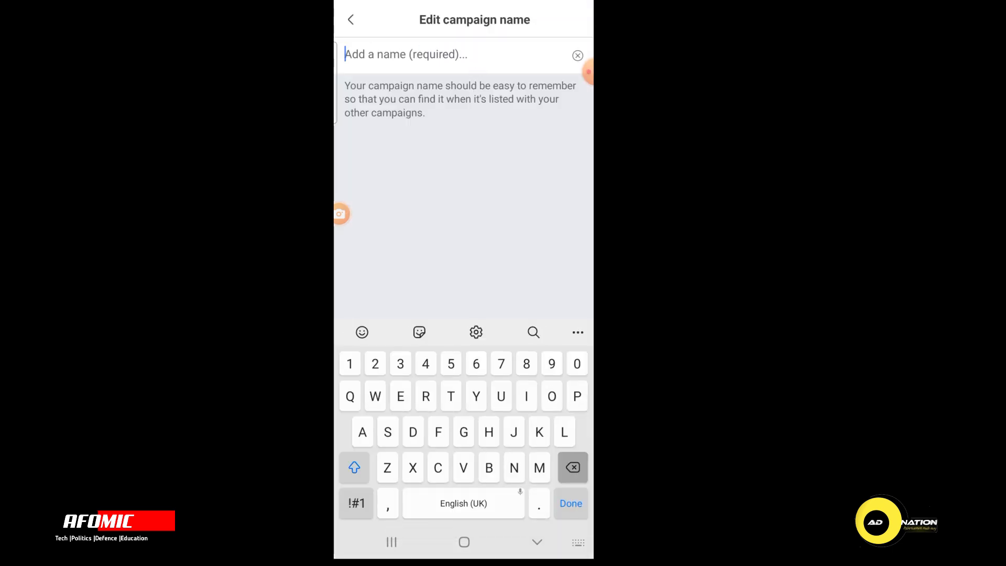
pyautogui.write('Test fb')
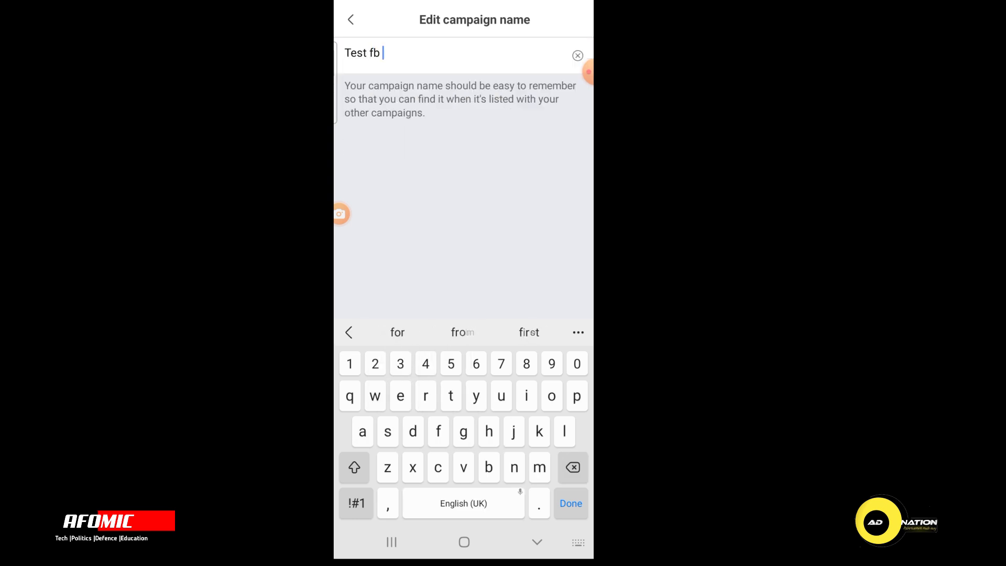
pyautogui.write('& instagram')
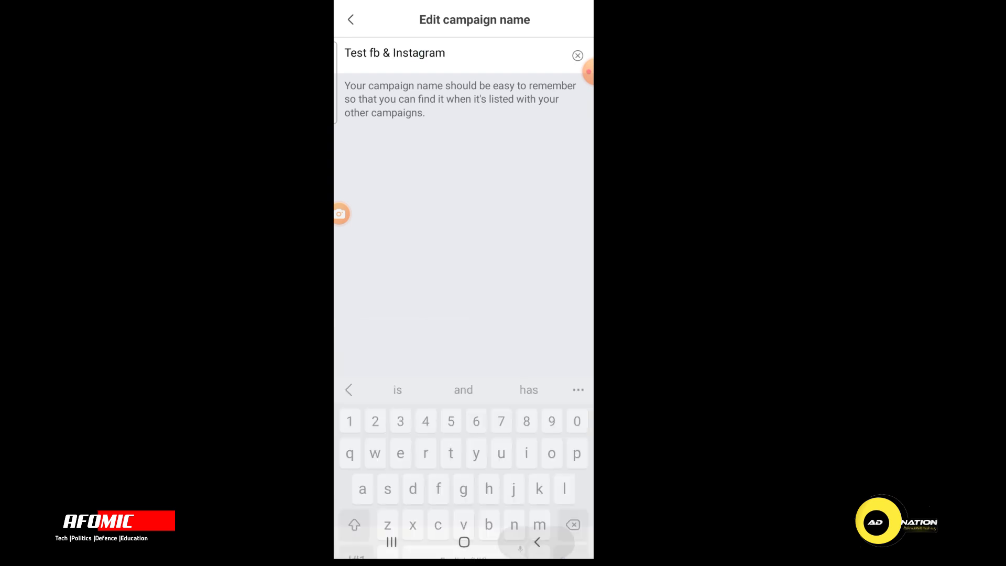
pyautogui.click(351, 19)
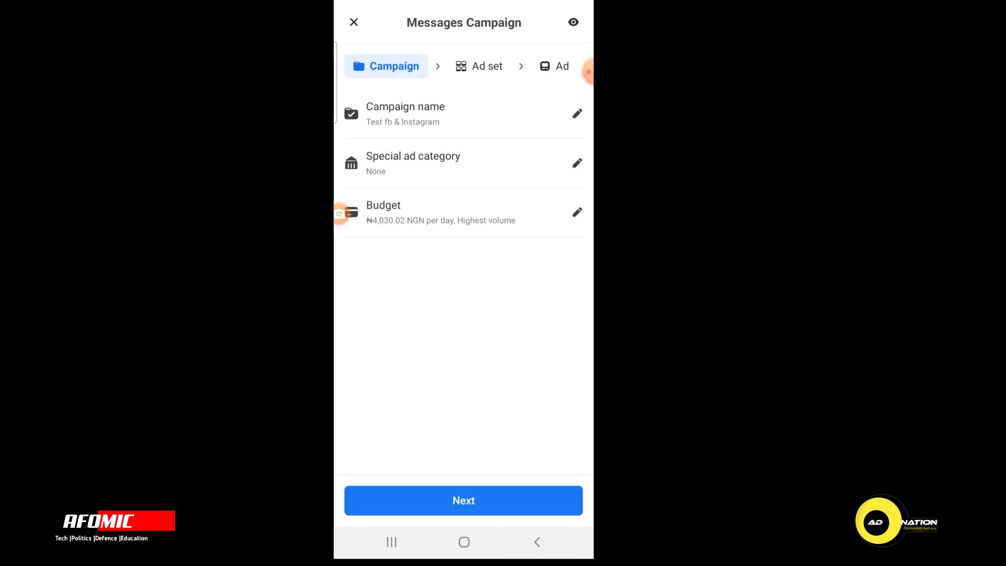
pyautogui.click(576, 163)
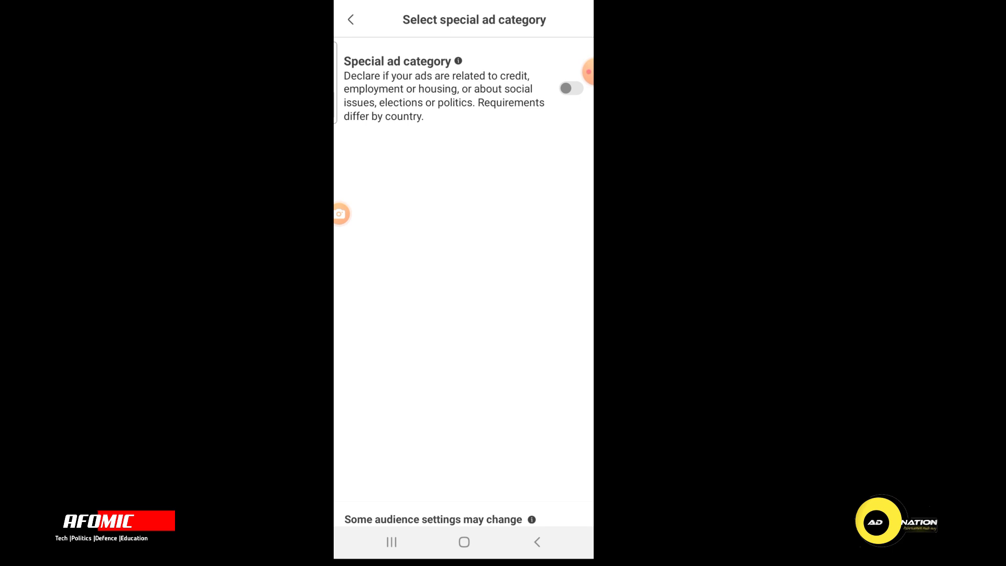
pyautogui.click(350, 20)
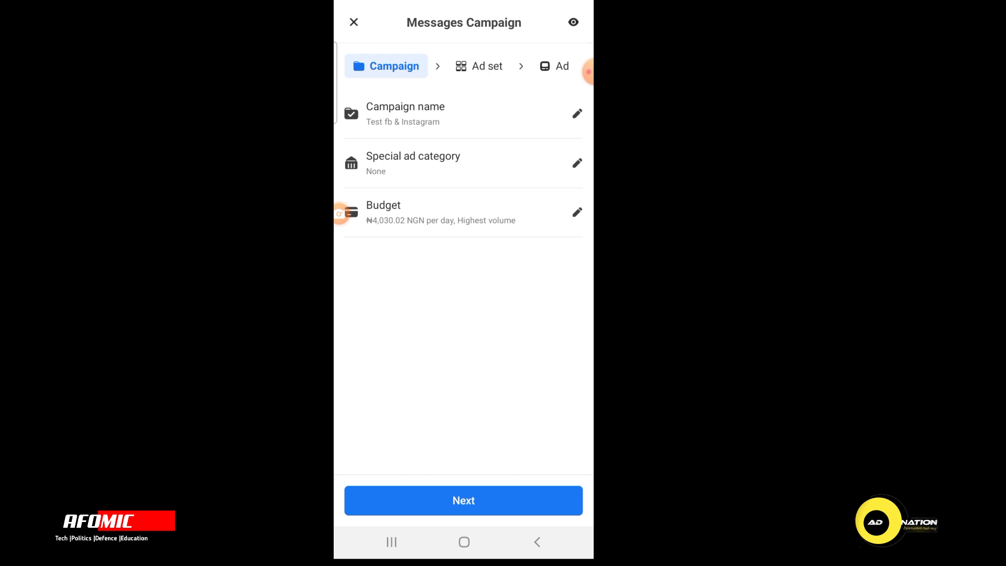
# Step: Set a Daily budget of ₦2,000, briefly trying Lifetime before switching back to Daily
pyautogui.click(576, 212)
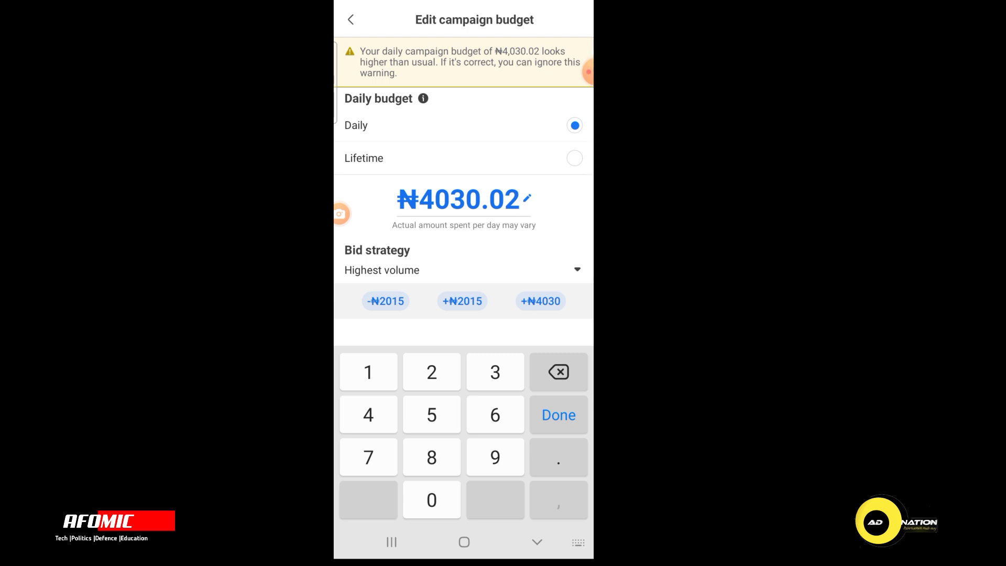
pyautogui.click(574, 158)
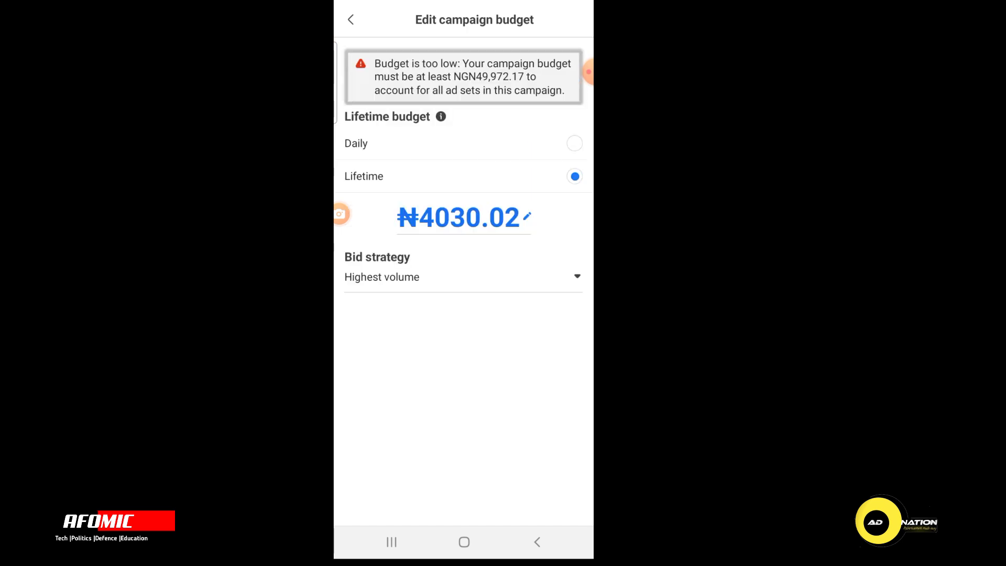
pyautogui.click(574, 143)
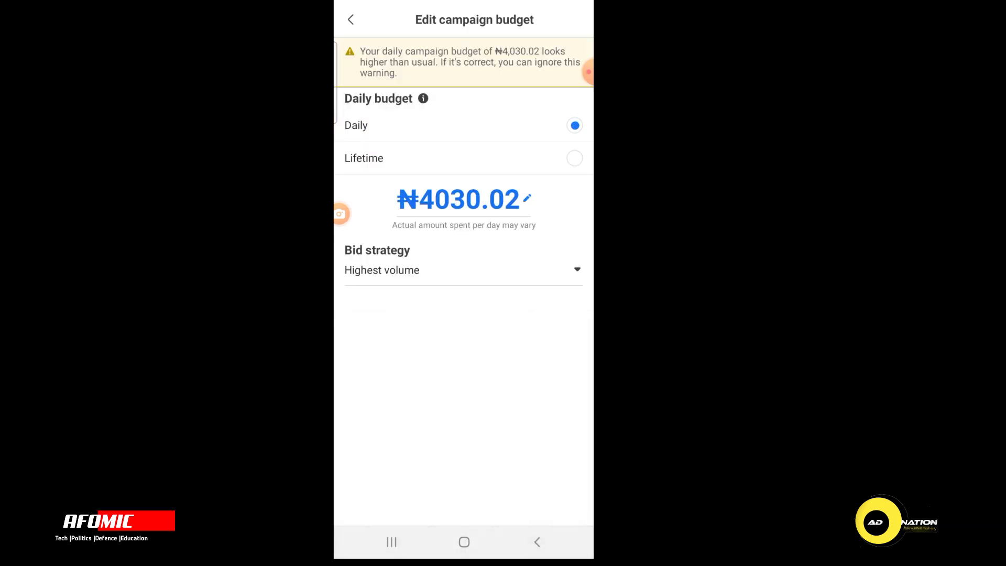
pyautogui.click(463, 199)
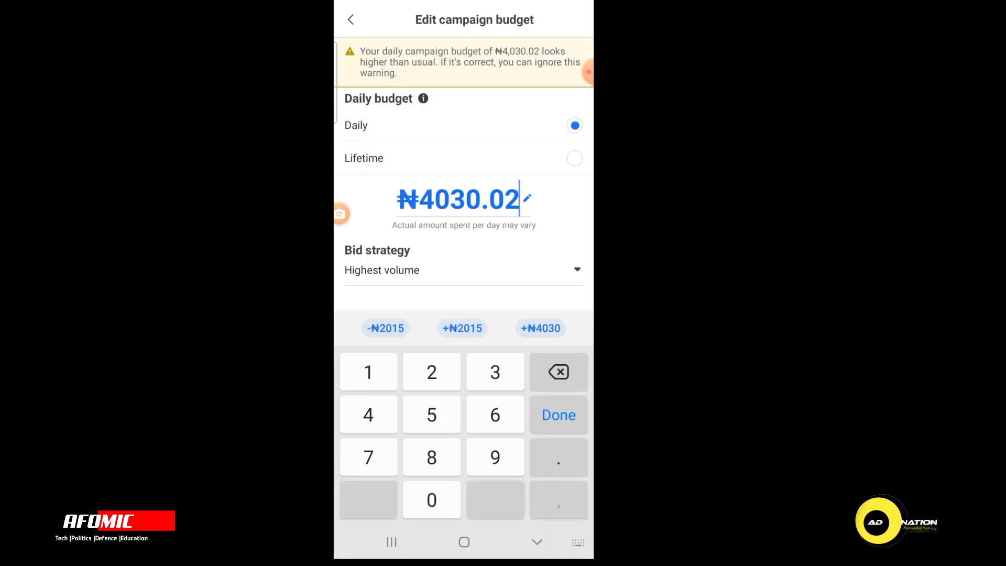
pyautogui.click(557, 372)
pyautogui.write('2')
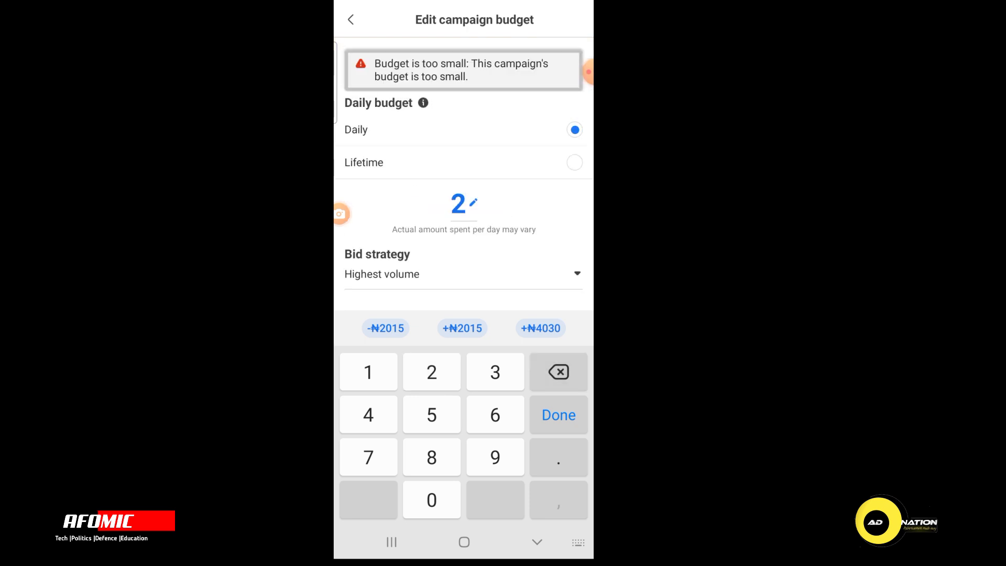
pyautogui.write('000')
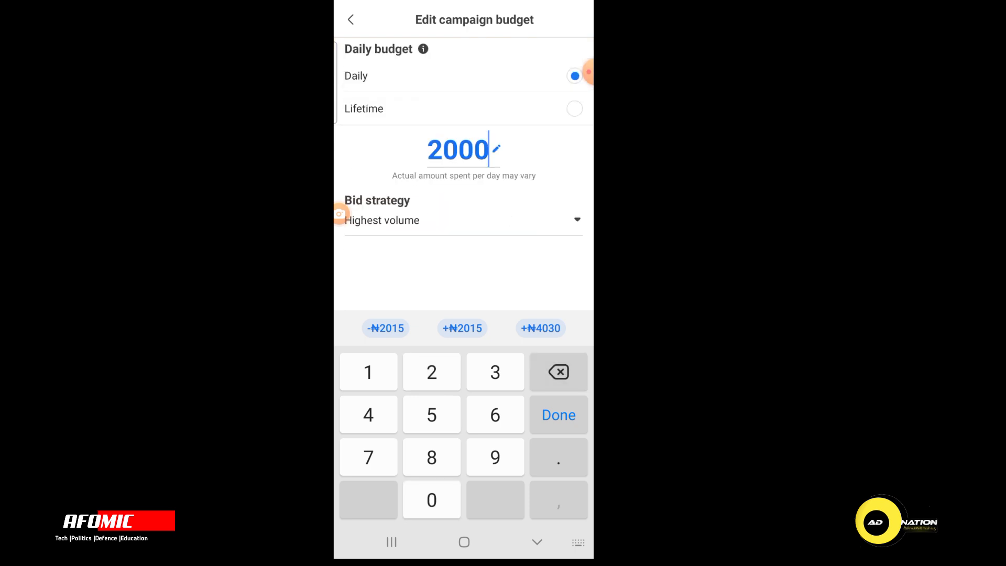
pyautogui.click(558, 415)
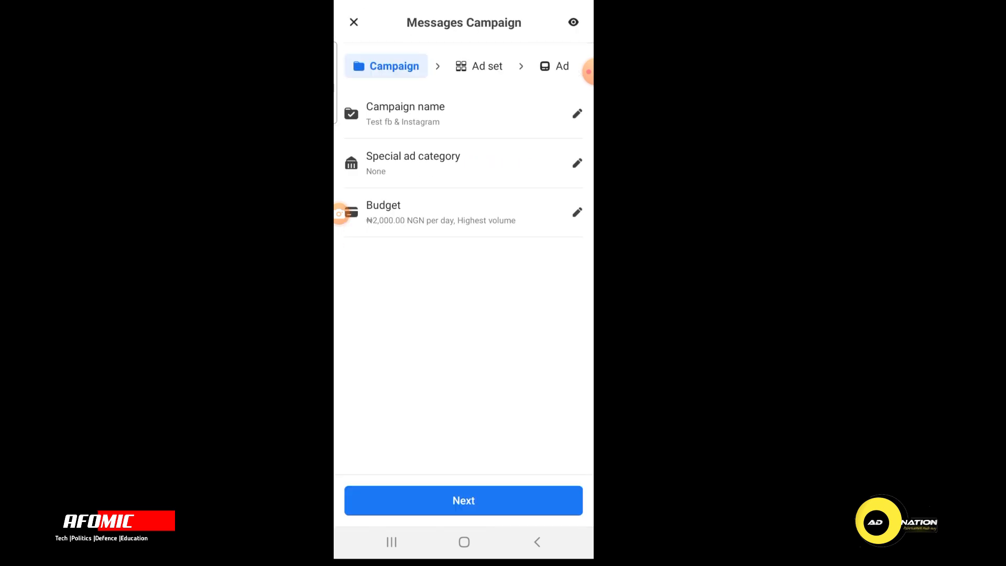
# Step: In the ad set's Messaging apps, toggle WhatsApp Business on then off, keeping Messenger and Instagram
pyautogui.click(463, 500)
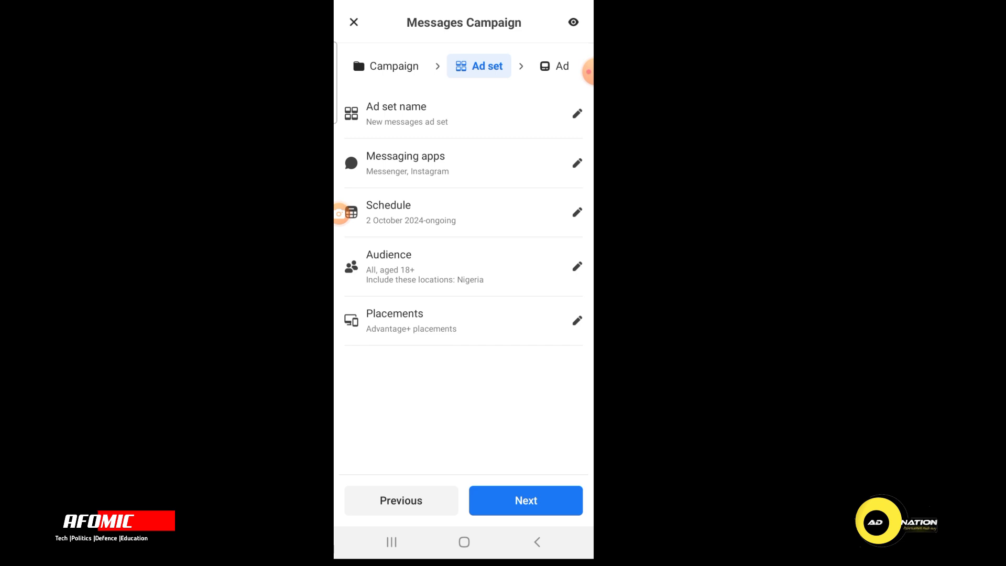
pyautogui.click(576, 163)
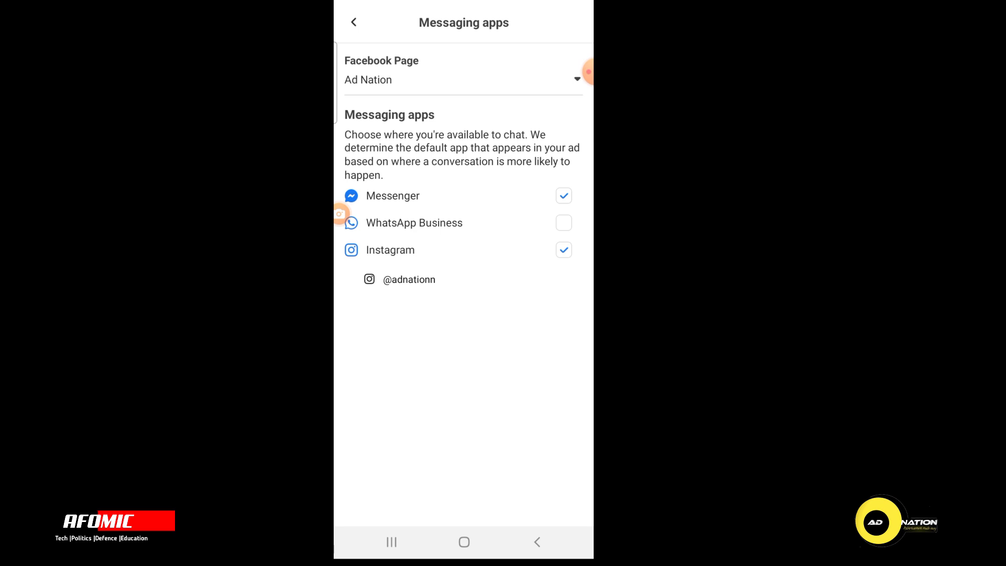
pyautogui.click(563, 223)
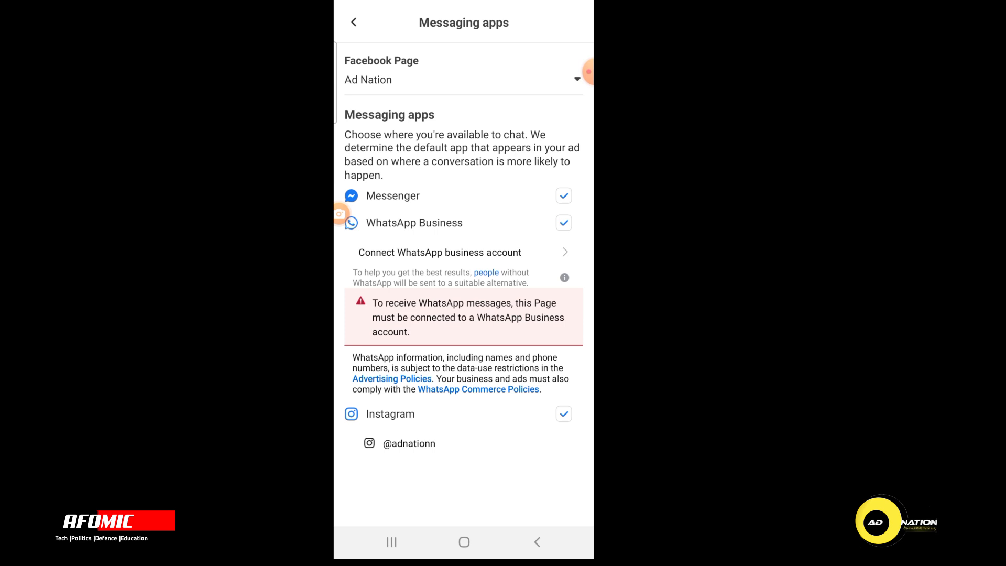
pyautogui.click(563, 223)
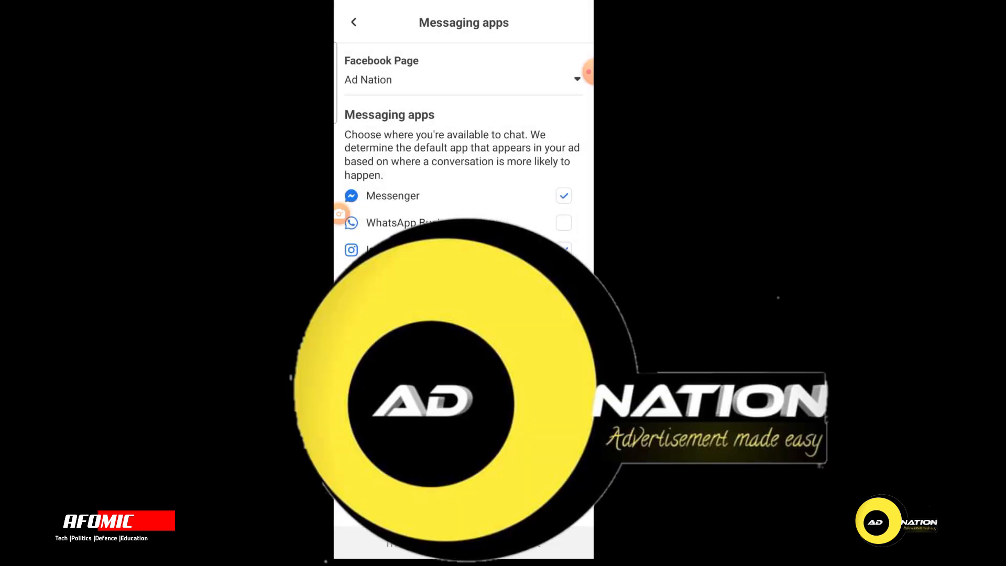
pyautogui.click(354, 22)
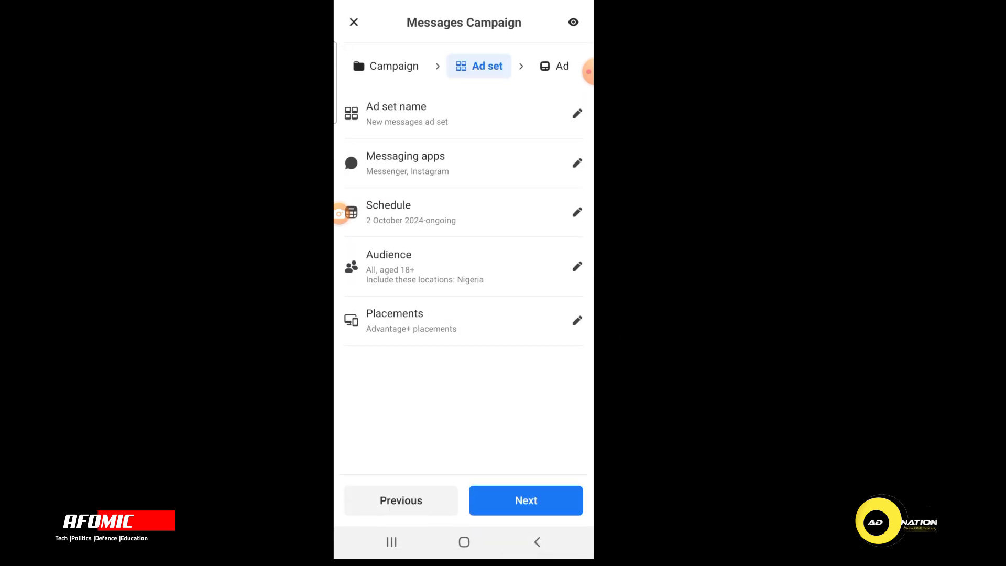
# Step: Change Placement settings to Manual placements and review the placement list
pyautogui.click(577, 320)
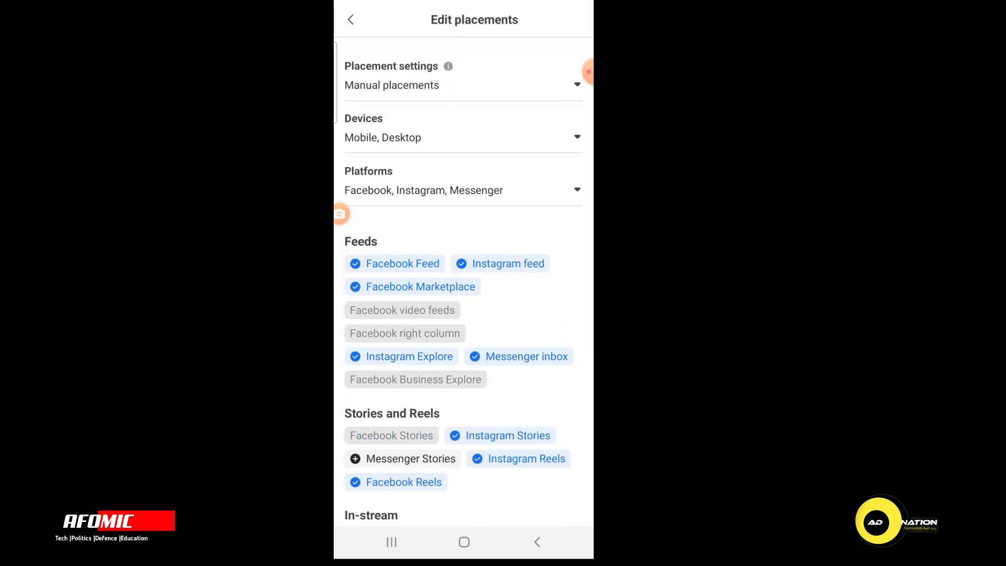
pyautogui.scroll(-3)
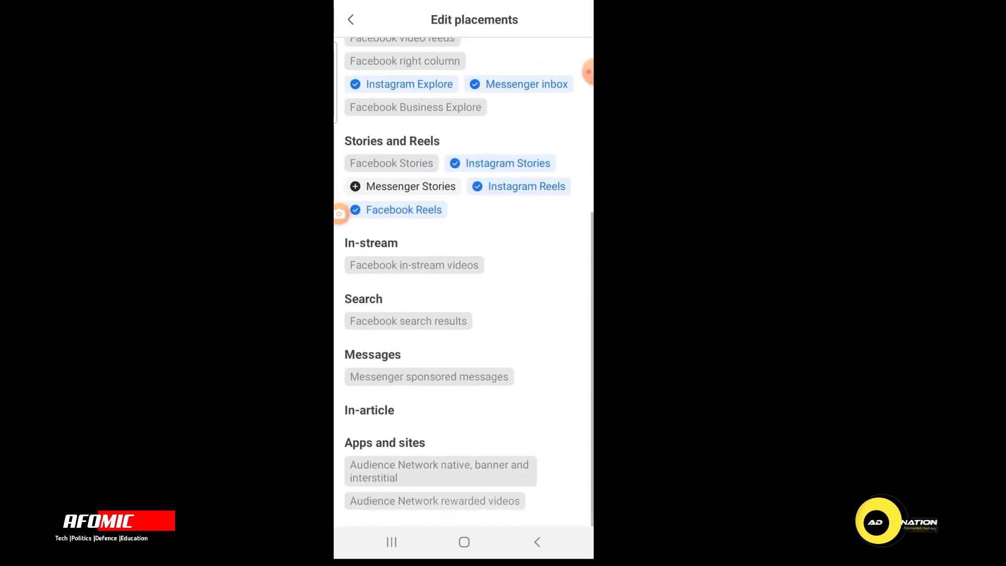
pyautogui.scroll(-3)
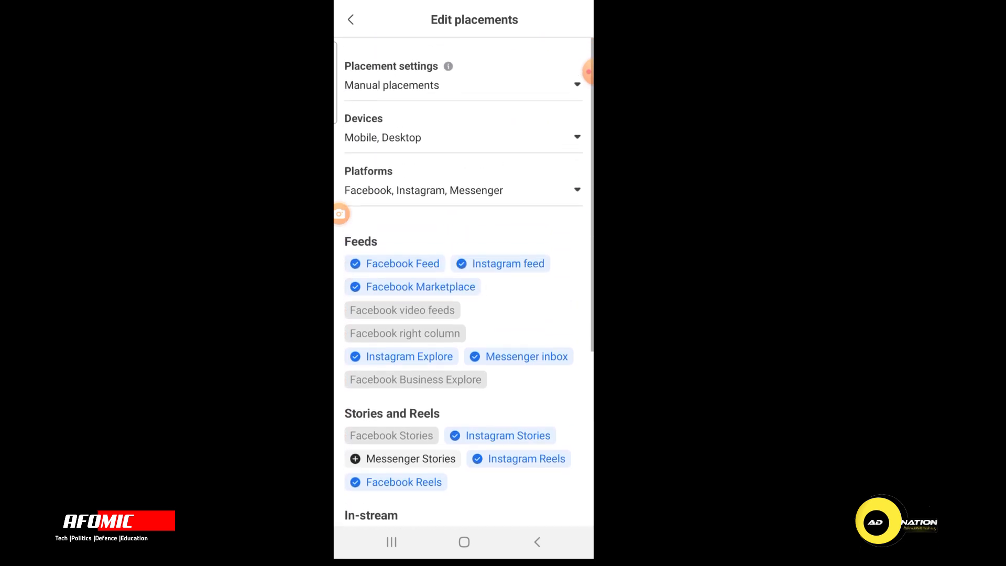
pyautogui.scroll(-3)
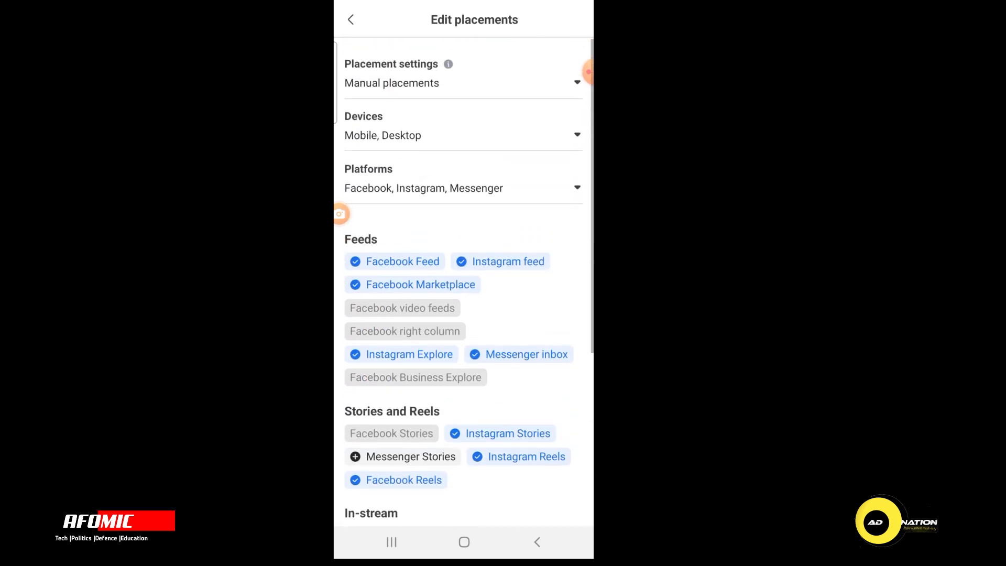
# Step: Untick Facebook and Messenger in the placement Platforms list
pyautogui.click(463, 188)
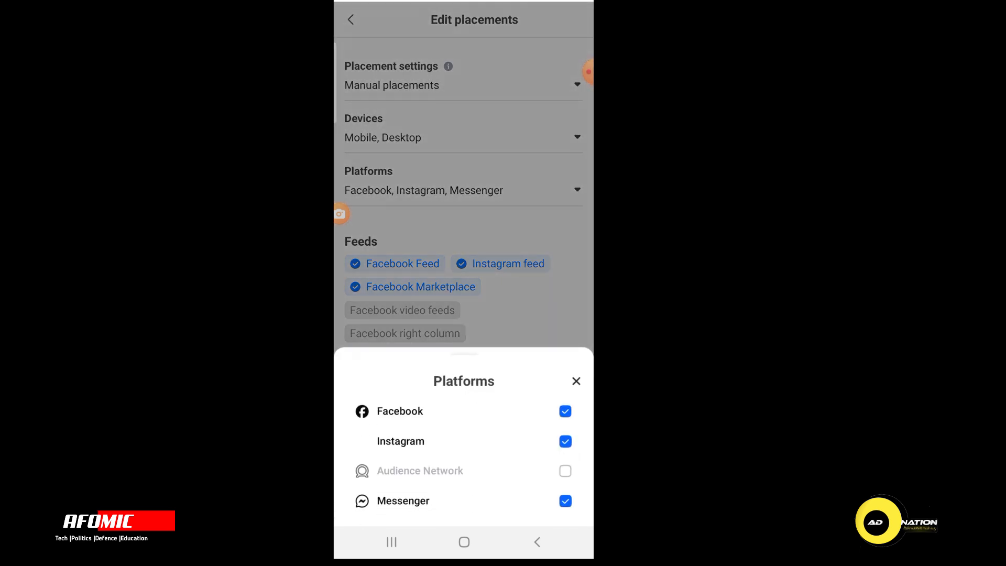
pyautogui.click(563, 411)
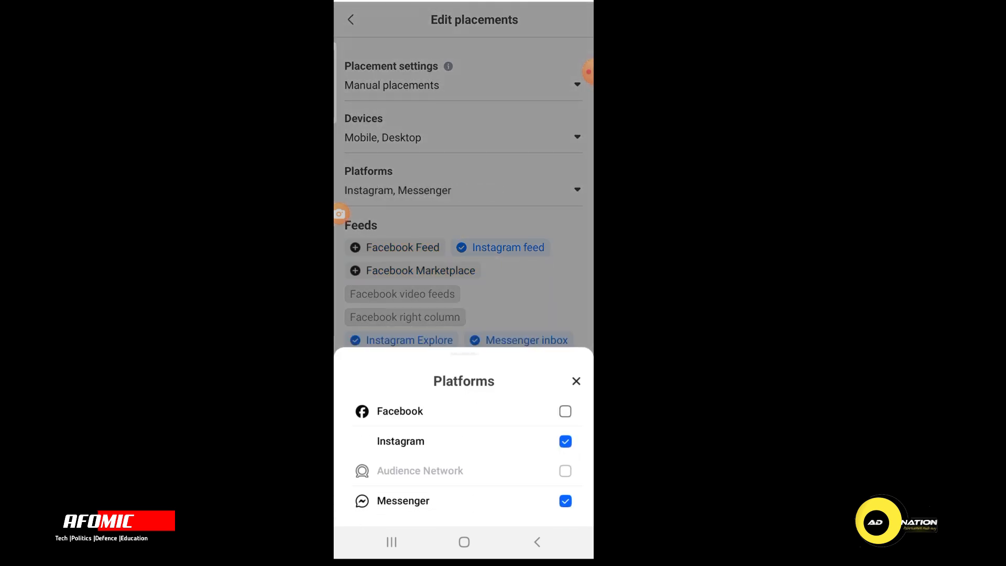
pyautogui.click(563, 500)
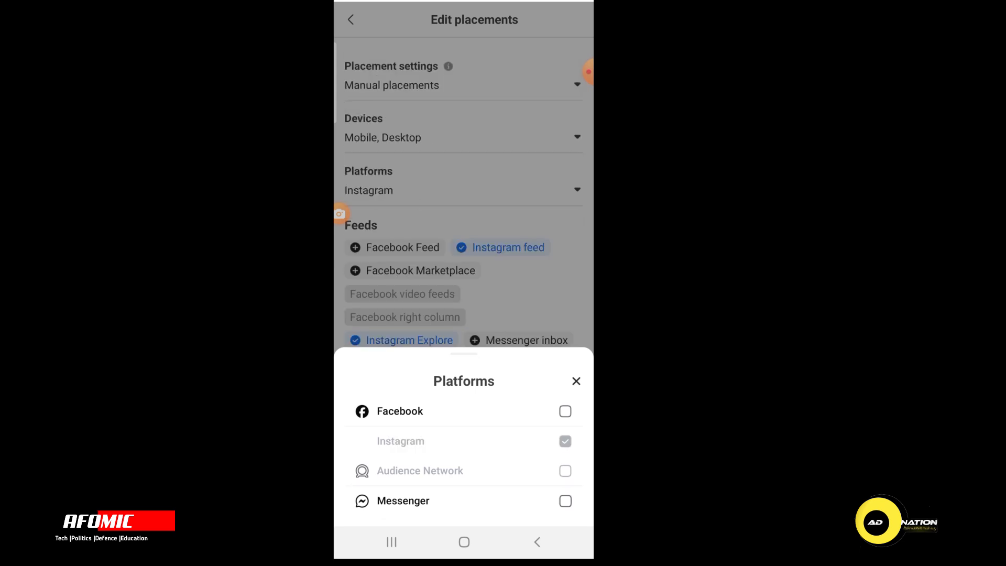
pyautogui.click(575, 381)
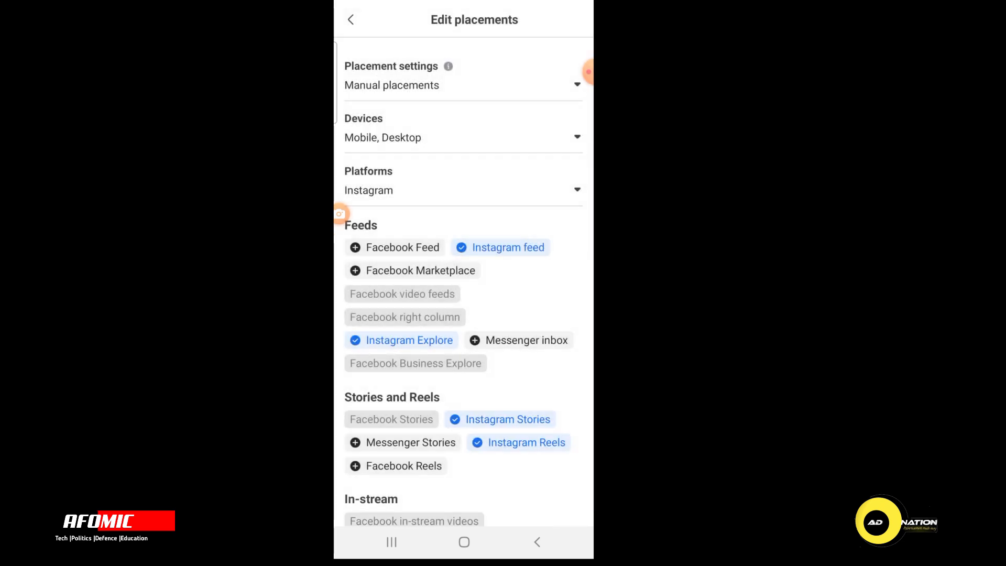
pyautogui.scroll(-3)
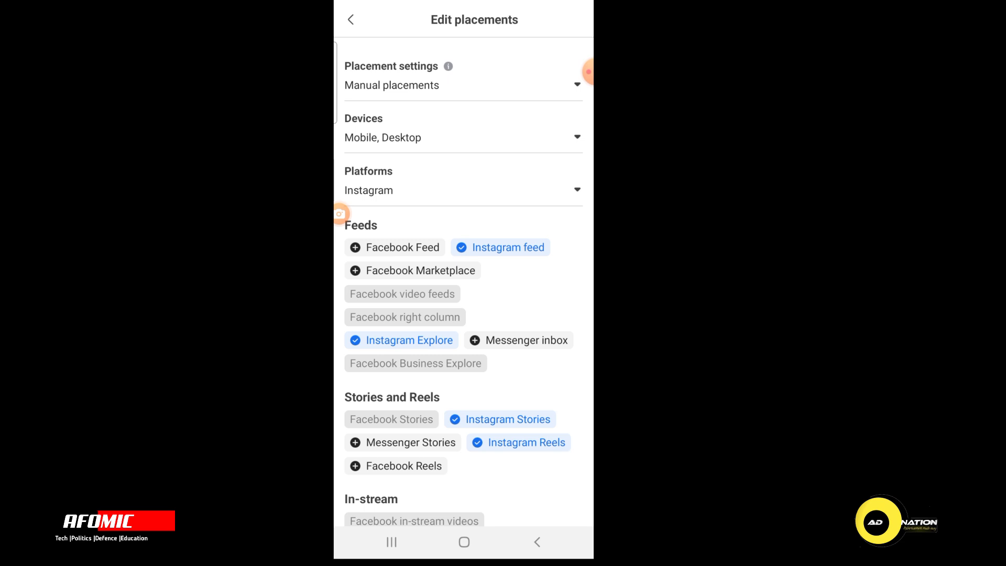
# Step: Try Advantage+, return to Manual placements with all three platforms, and save placements
pyautogui.click(463, 85)
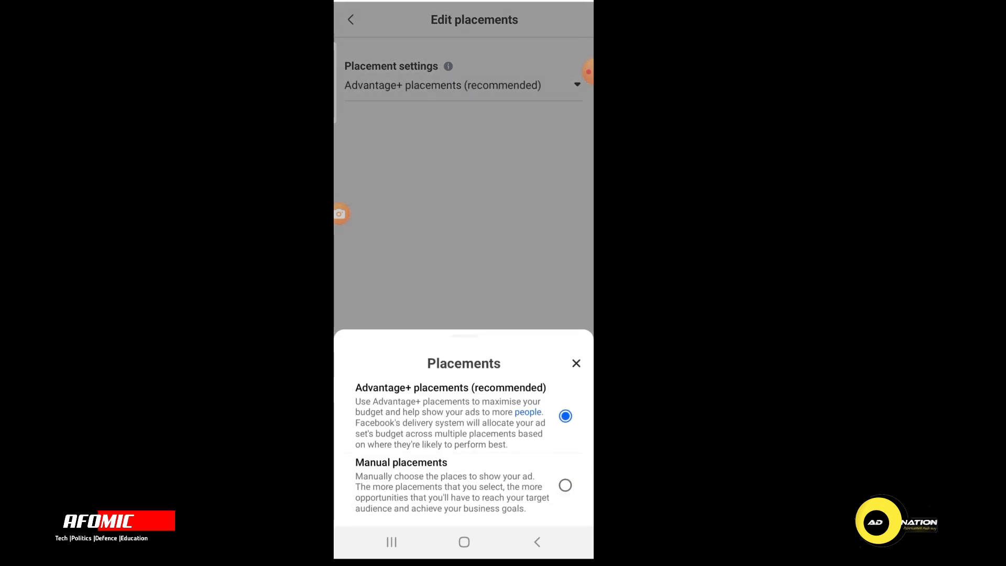
pyautogui.click(575, 363)
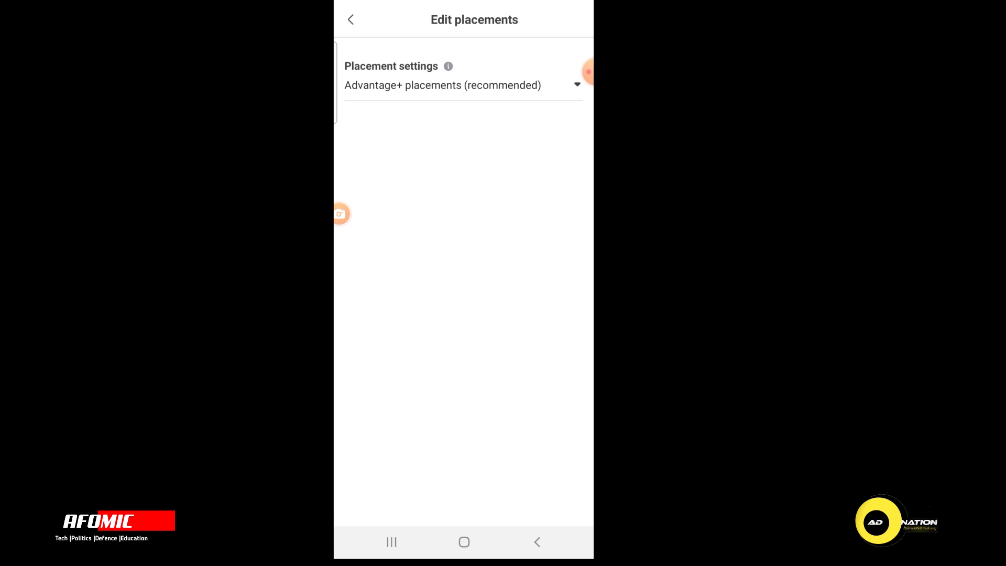
pyautogui.click(443, 85)
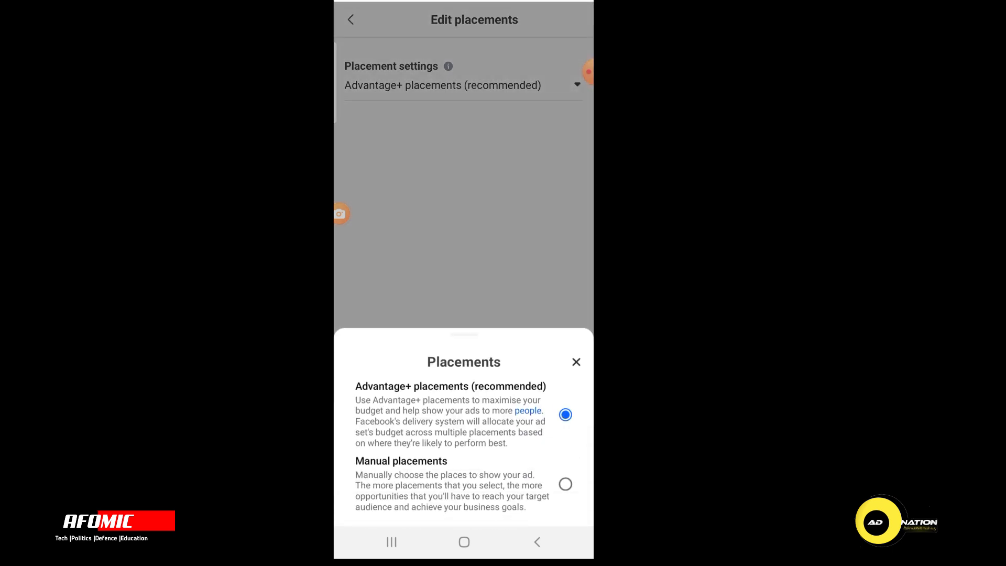
pyautogui.click(563, 483)
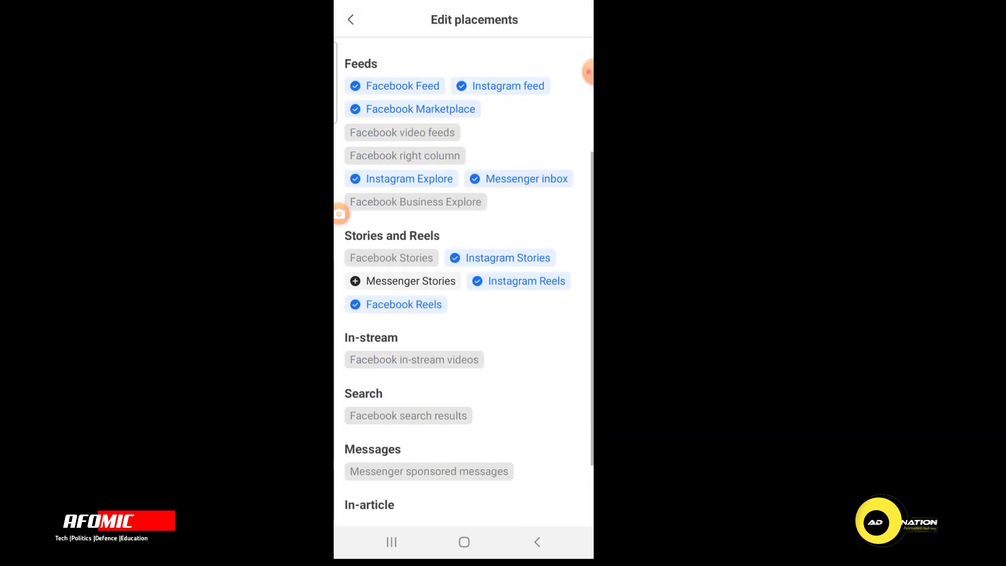
pyautogui.scroll(-3)
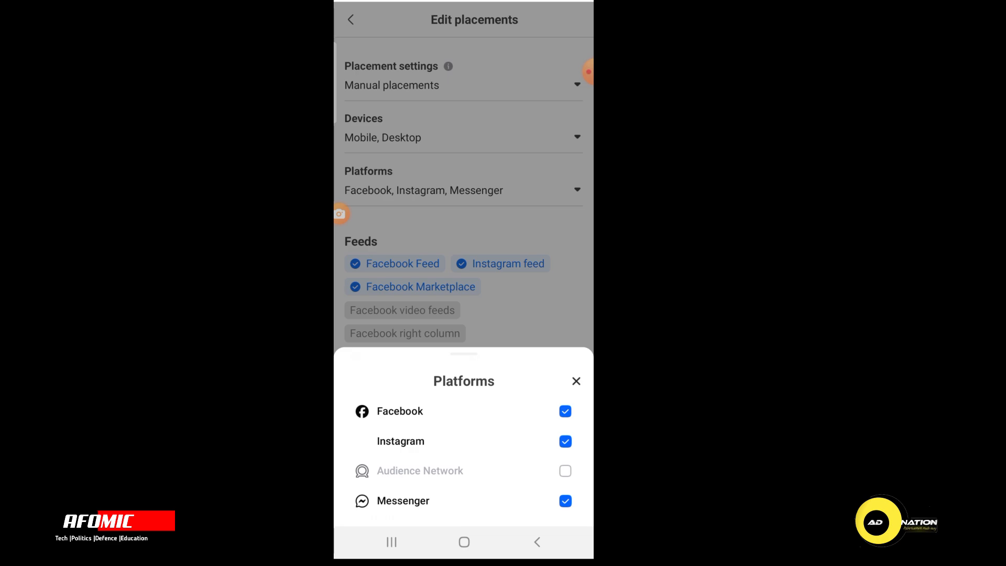
pyautogui.click(575, 380)
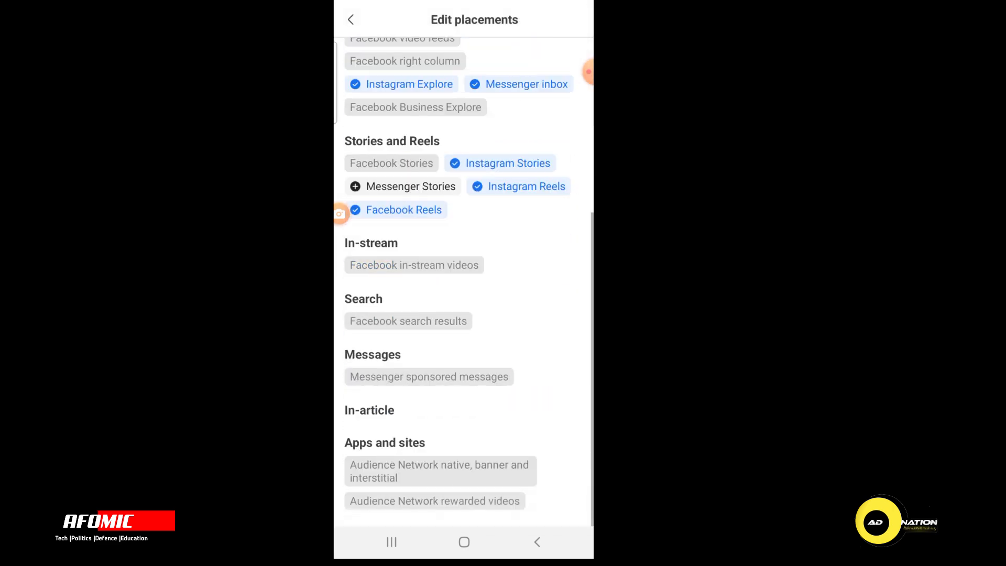
pyautogui.click(351, 19)
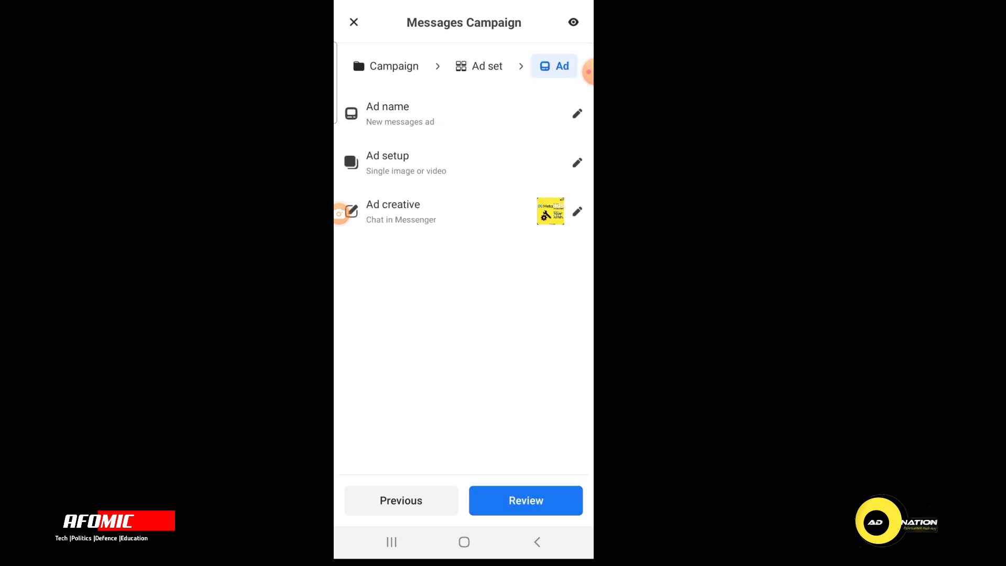
# Step: Set the ad's Setup to Use existing post and open Select post
pyautogui.click(577, 163)
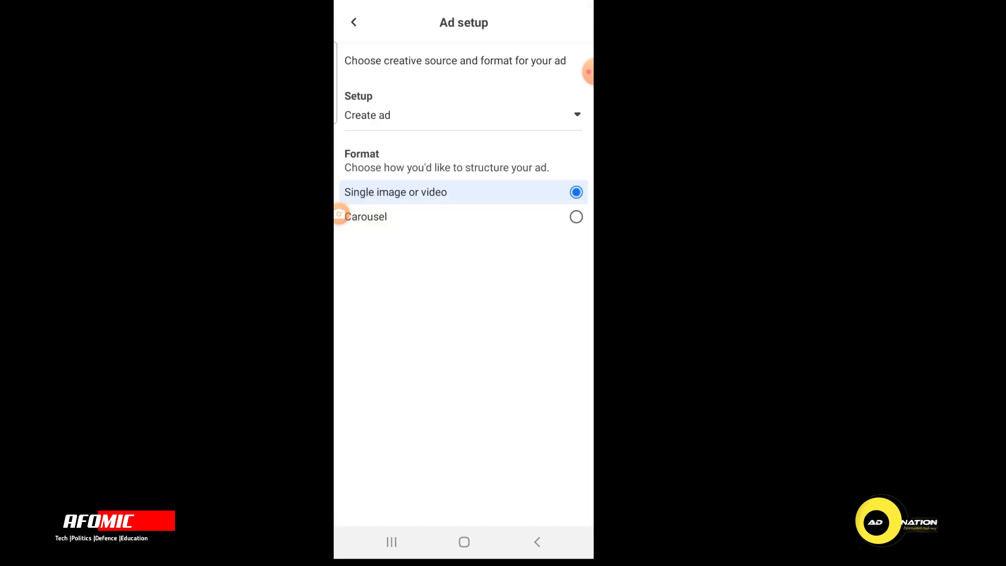
pyautogui.click(462, 115)
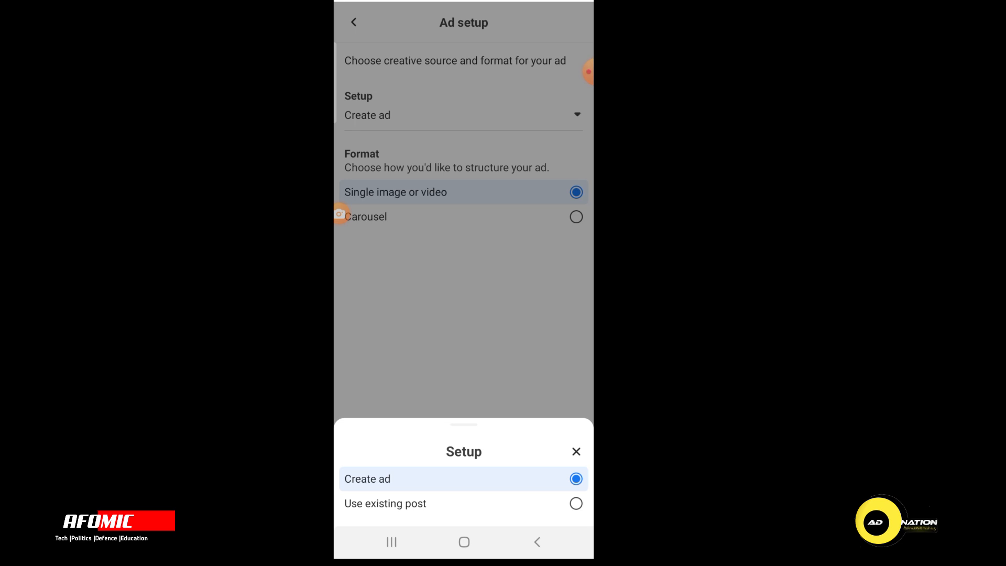
pyautogui.click(385, 503)
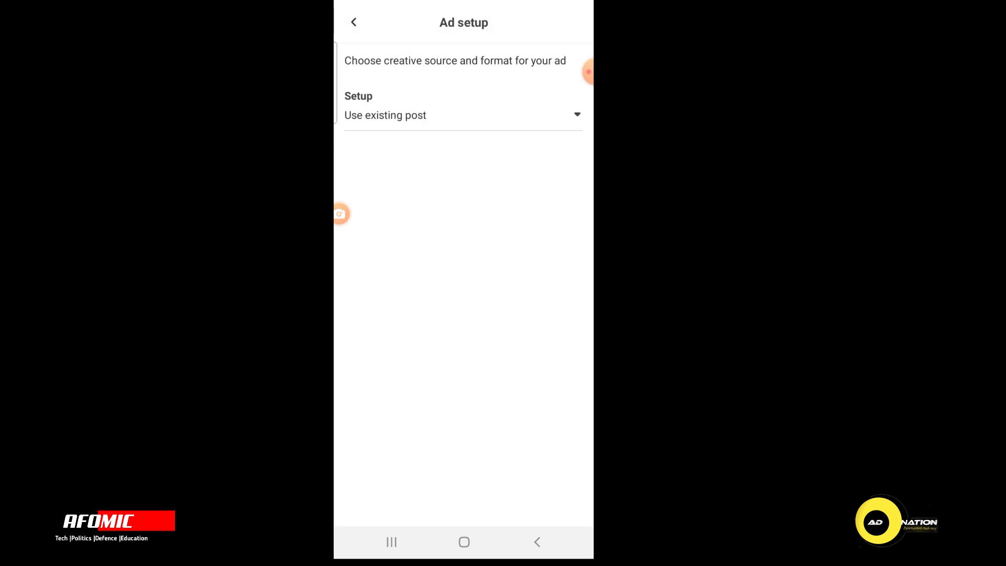
pyautogui.click(352, 22)
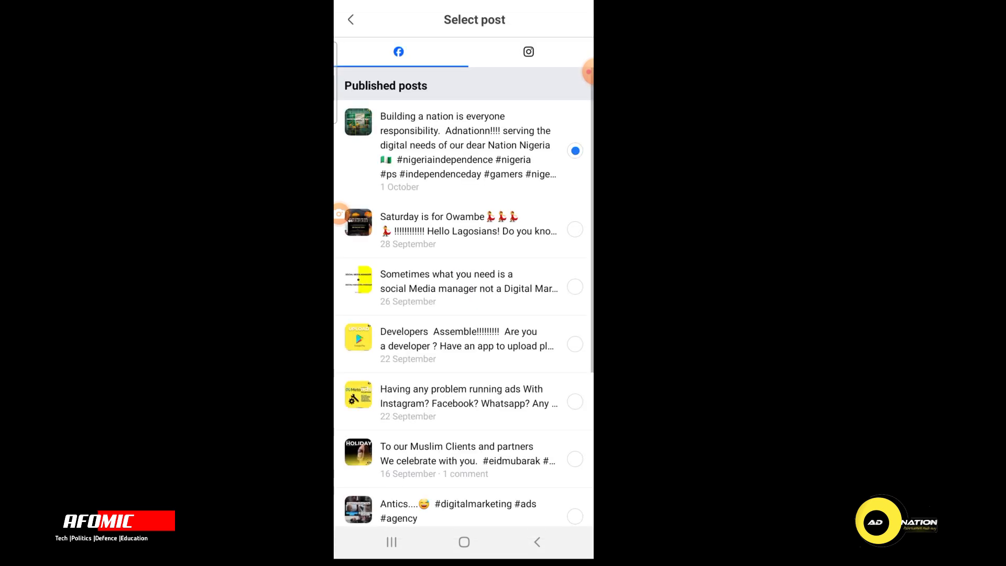
# Step: Pick the yellow Meta Ads post from the Instagram posts tab
pyautogui.click(528, 52)
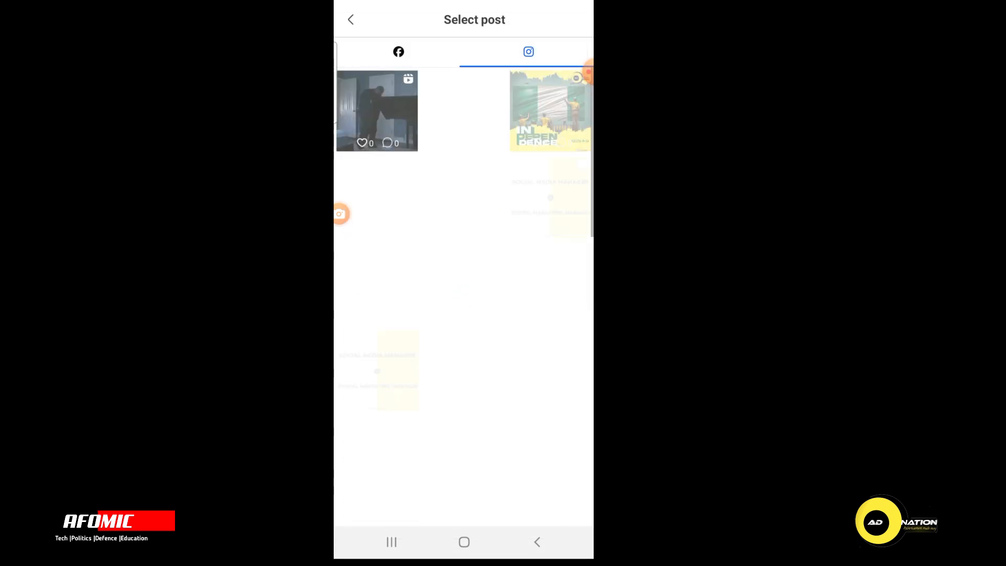
pyautogui.scroll(-3)
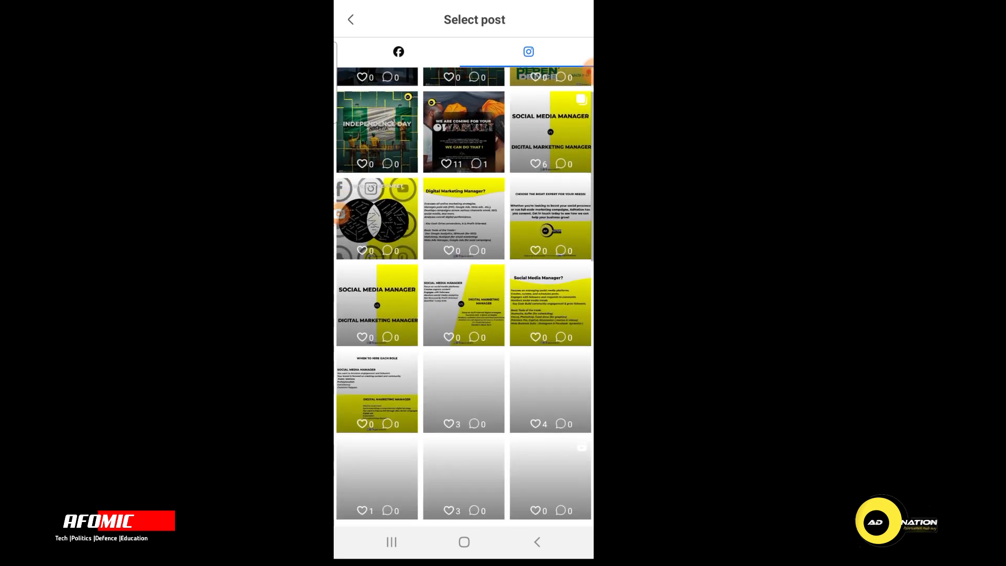
pyautogui.scroll(-3)
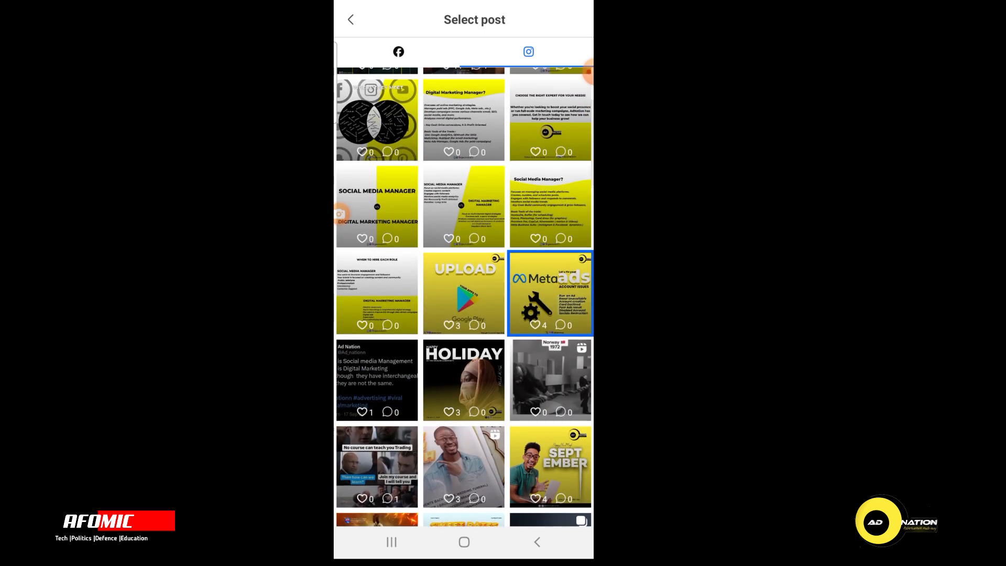
pyautogui.click(549, 294)
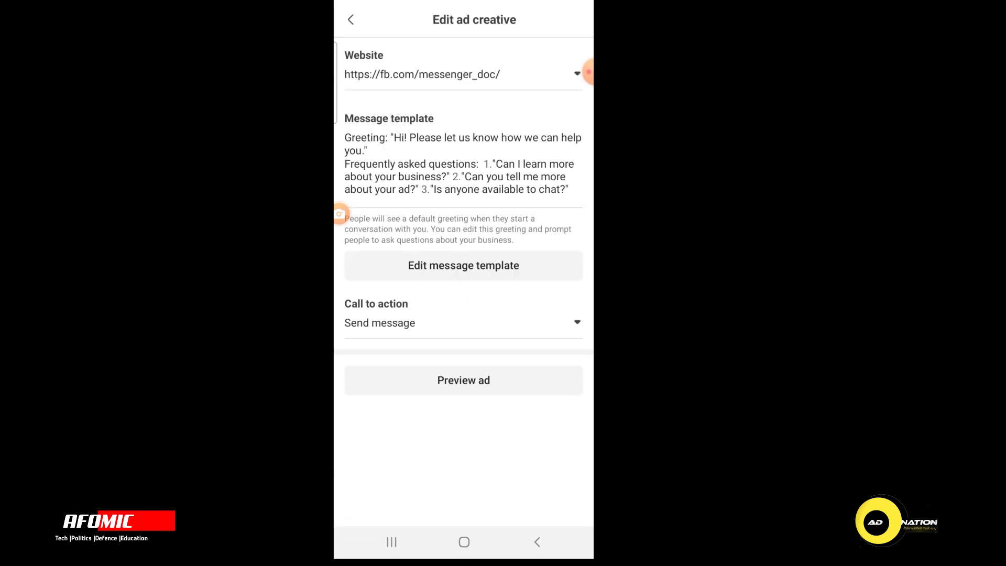
# Step: Replace the template greeting with 'Hi! WELCOME TO AD NATION. HOW CAN I HELP YOU.' and preview it
pyautogui.click(462, 265)
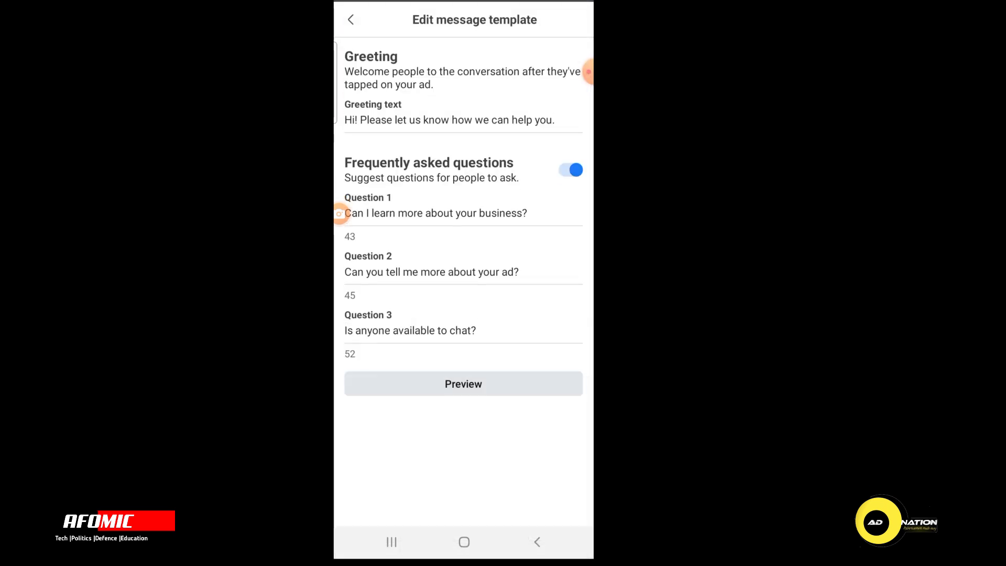
pyautogui.click(451, 120)
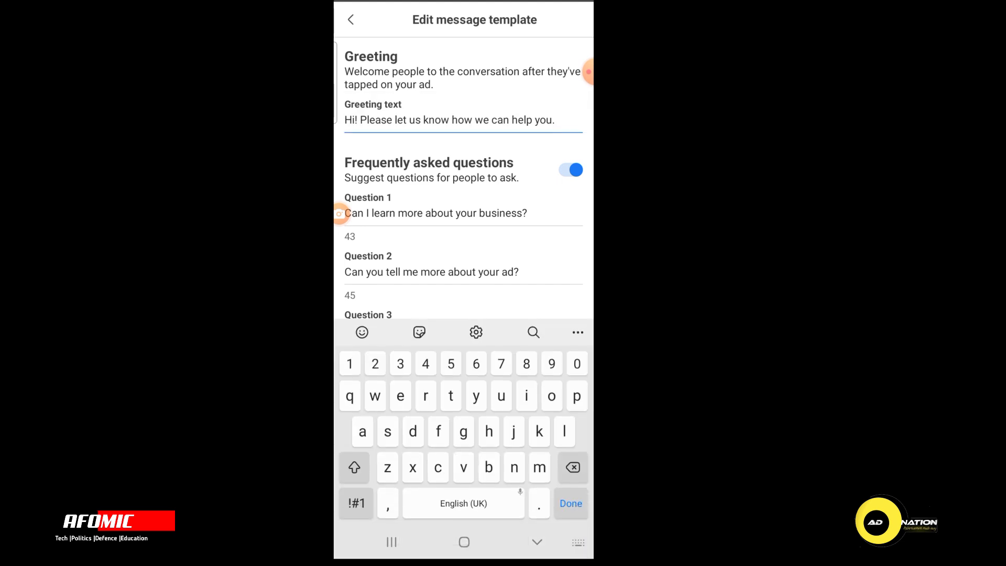
pyautogui.press('backspace')
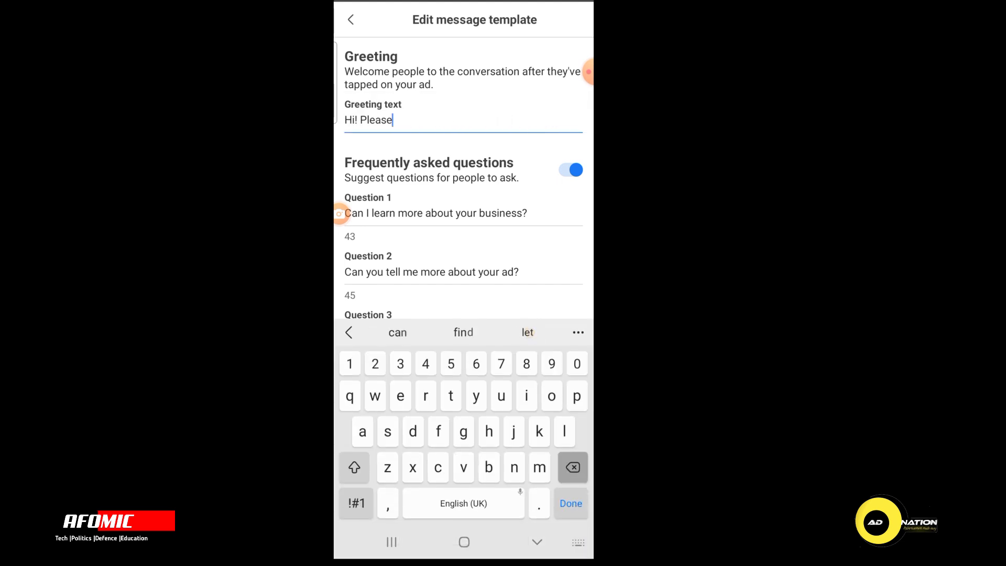
pyautogui.write('WELCOME TO')
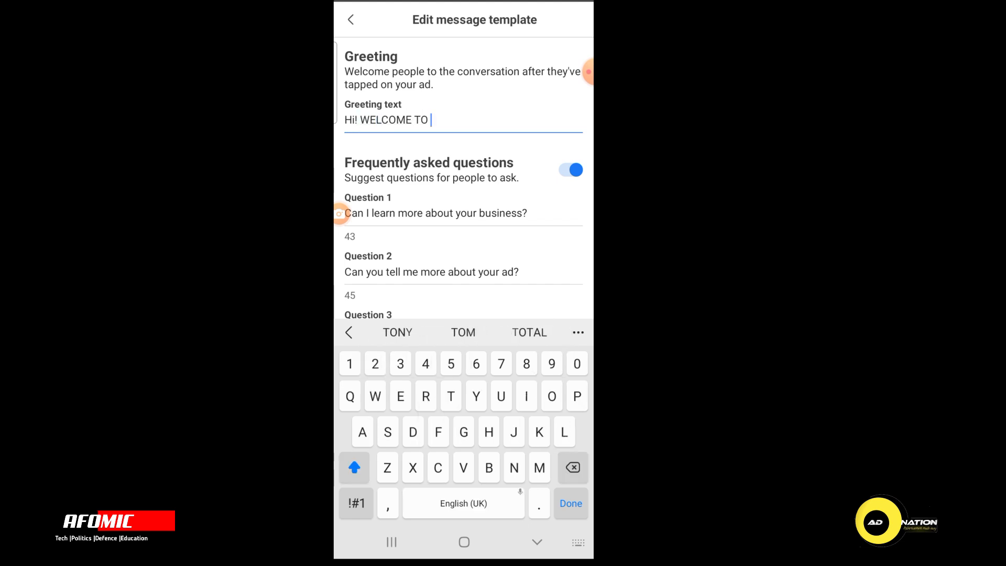
pyautogui.write('AD NA')
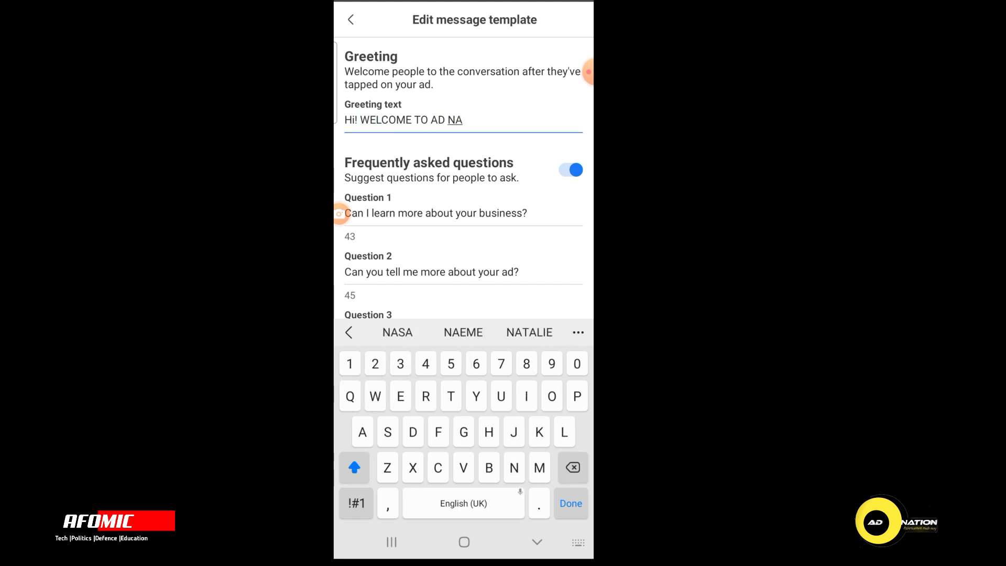
pyautogui.write('TION')
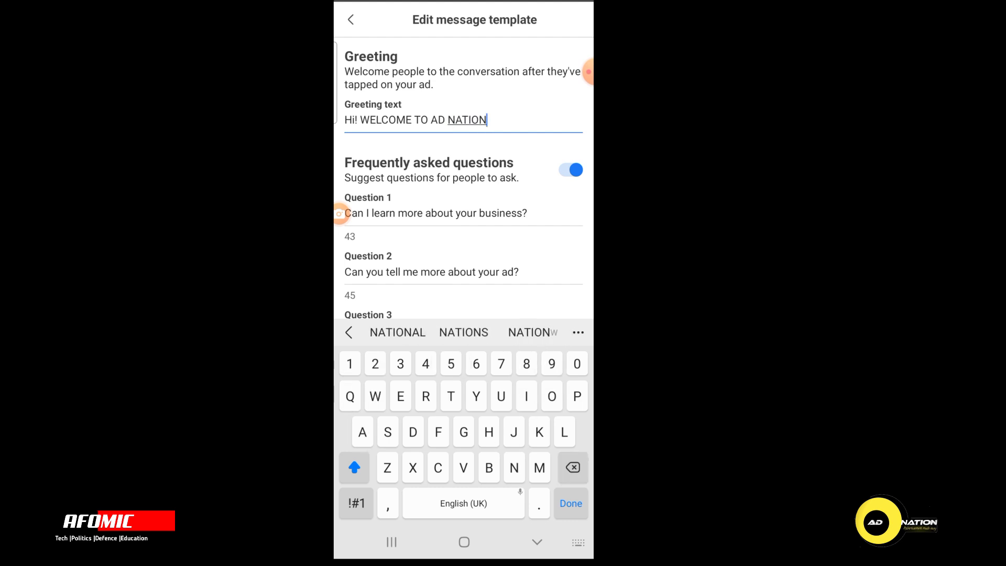
pyautogui.write('.')
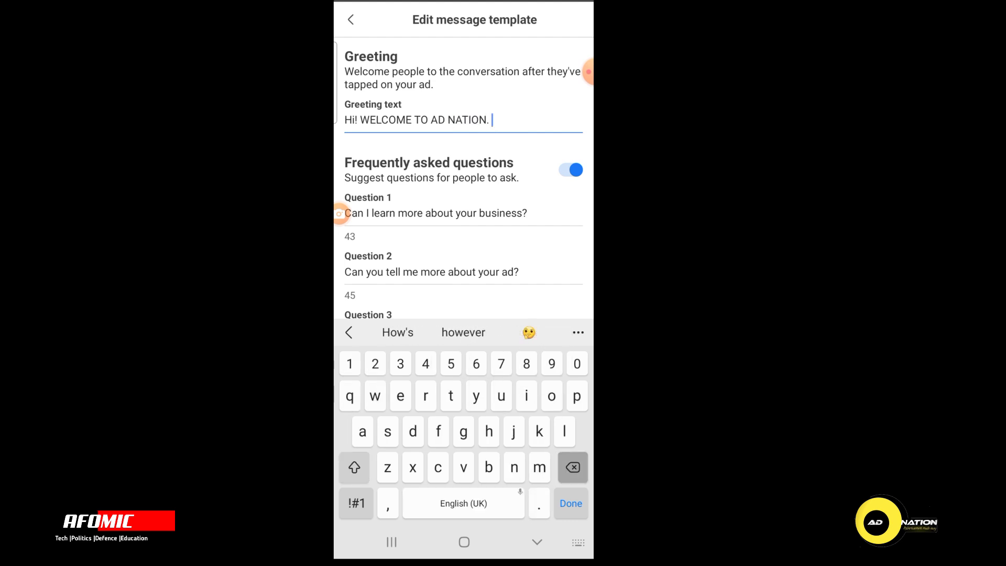
pyautogui.write('HO')
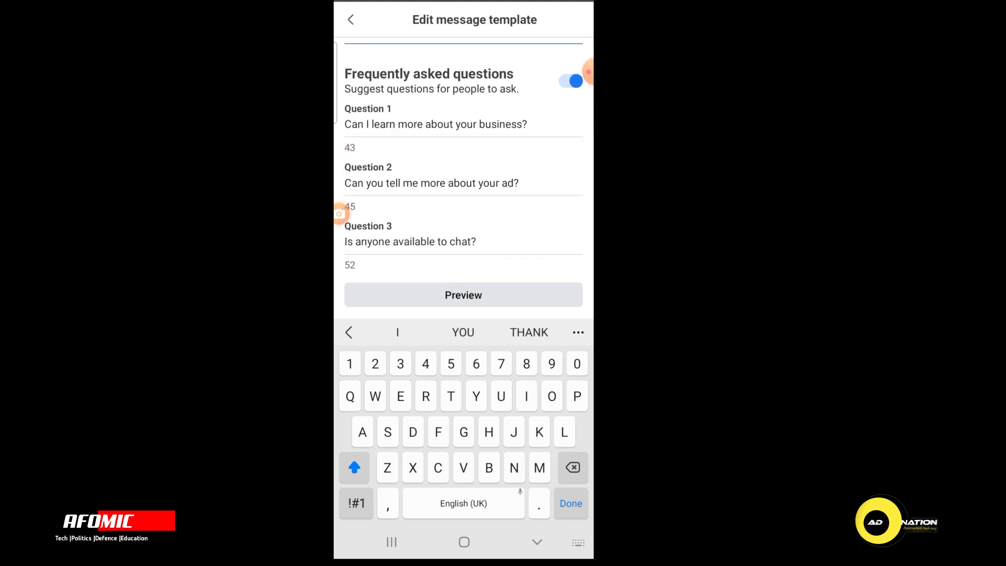
pyautogui.click(463, 295)
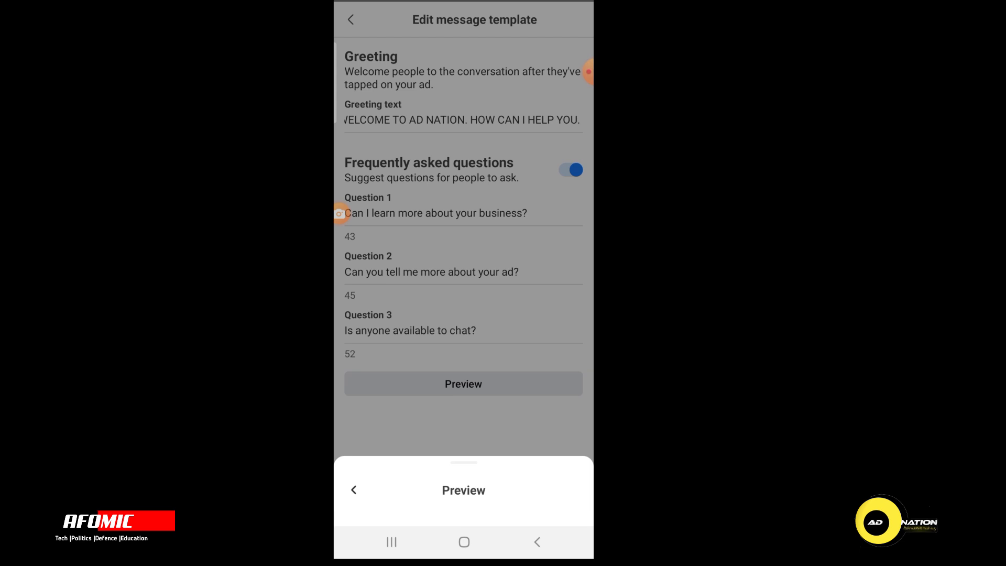
pyautogui.click(352, 488)
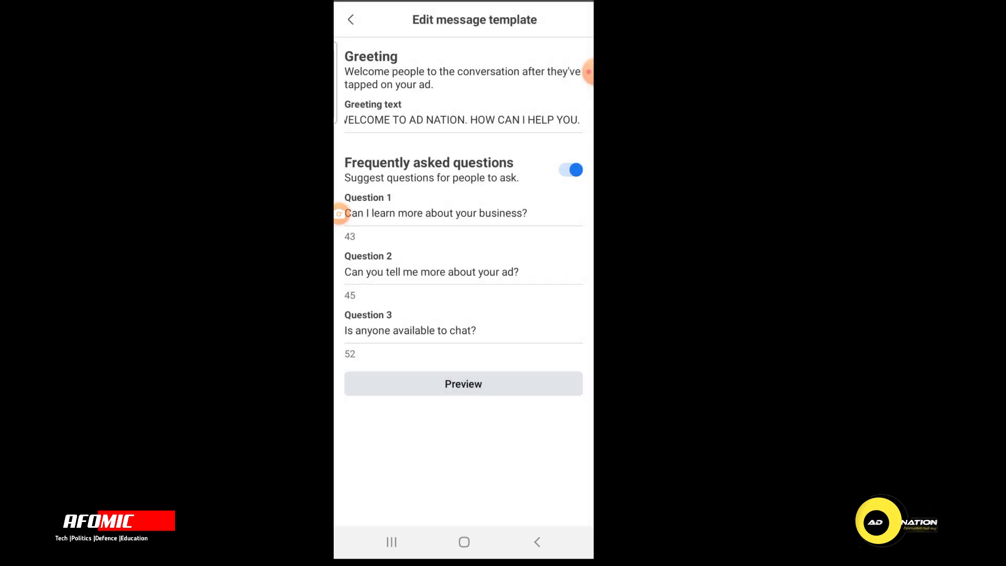
pyautogui.click(351, 19)
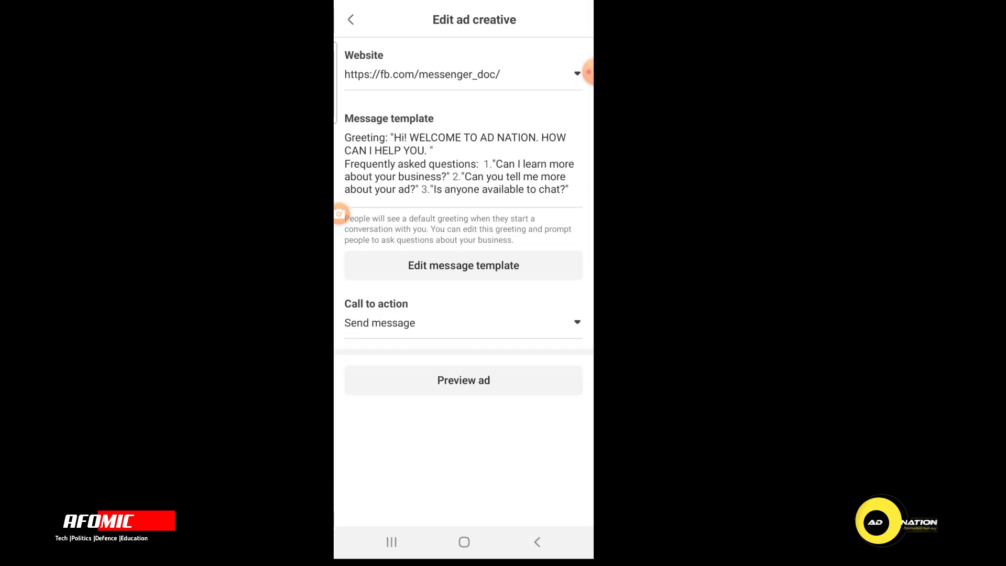
# Step: Keep the existing messenger website and proceed to the campaign Review screen
pyautogui.click(575, 74)
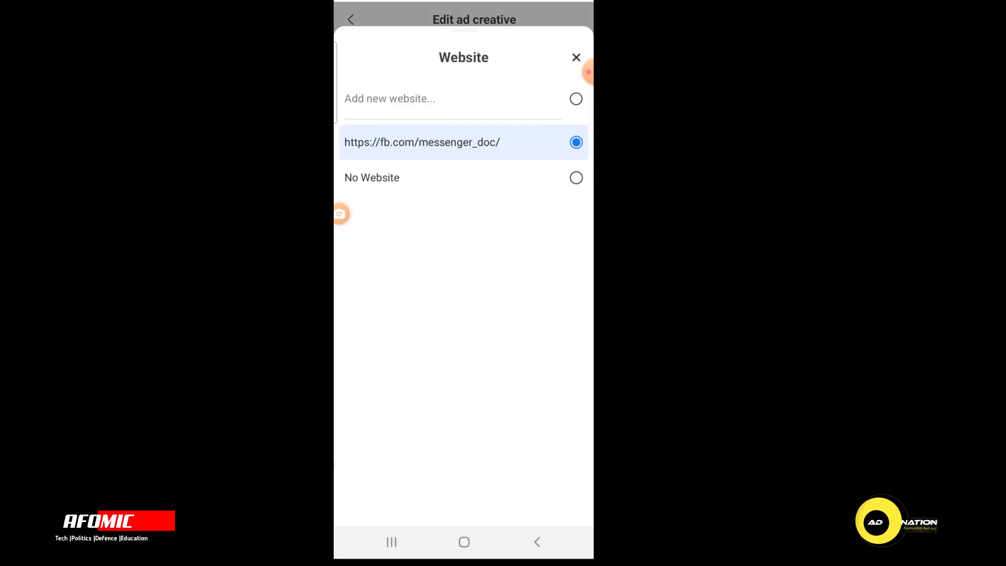
pyautogui.click(575, 57)
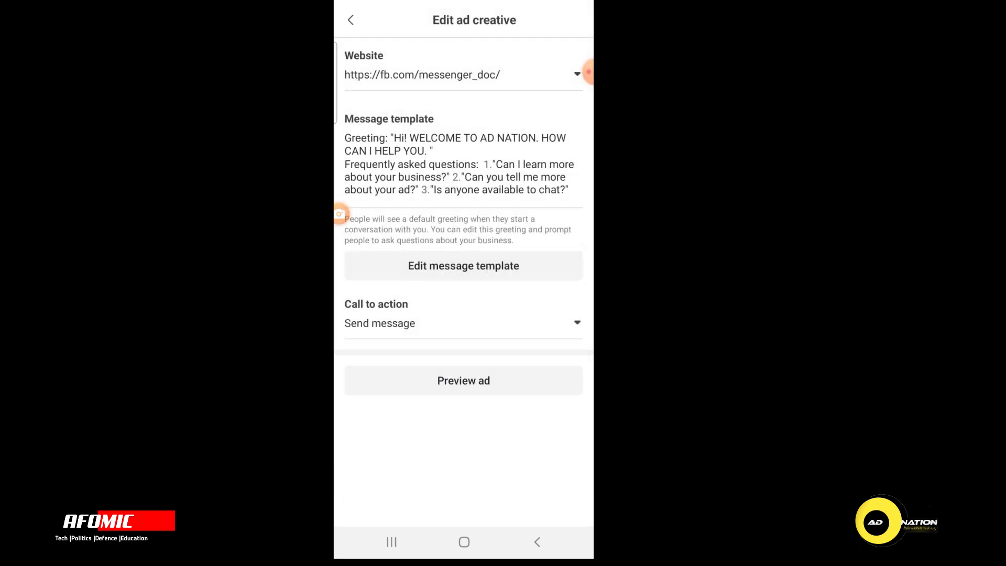
pyautogui.click(351, 20)
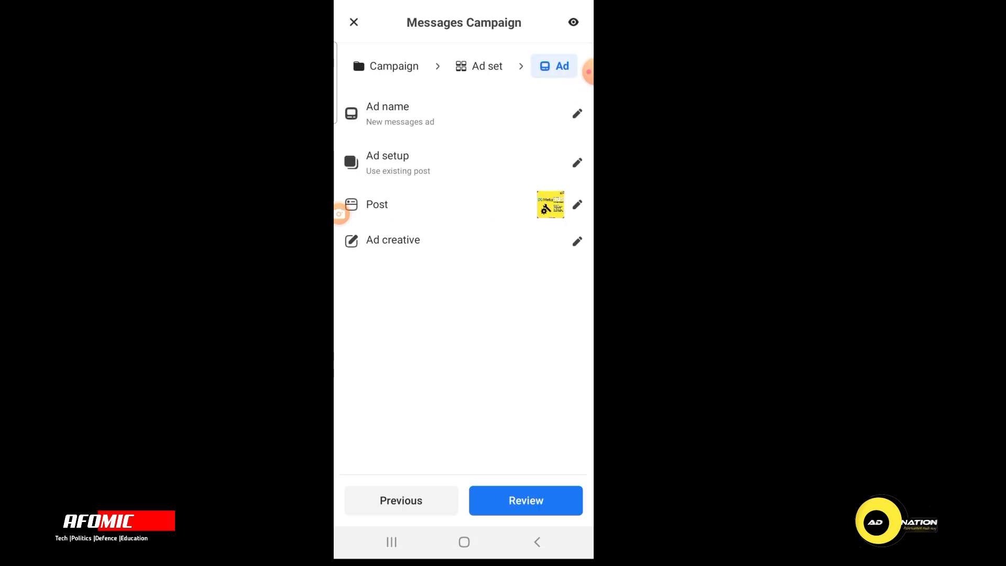
pyautogui.click(525, 500)
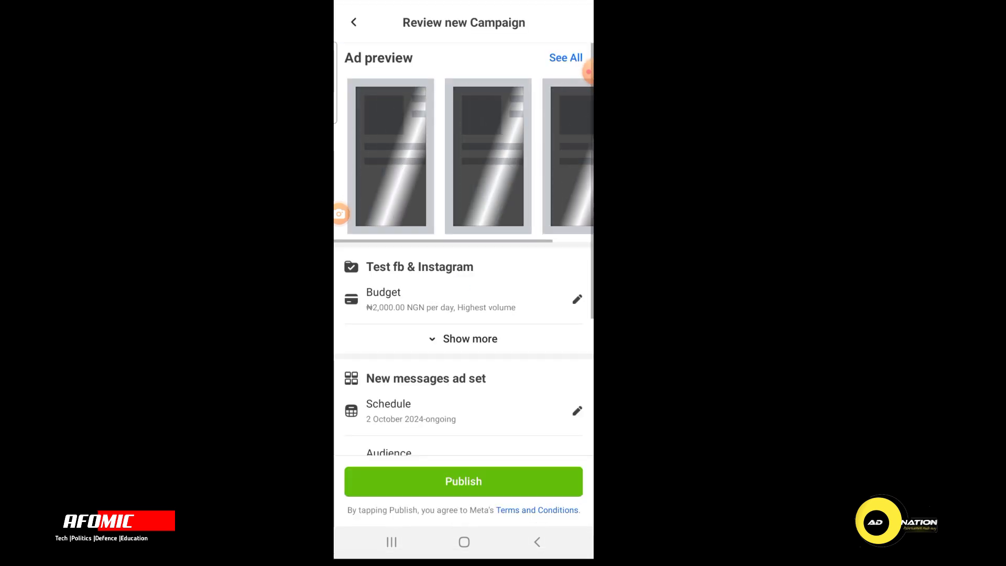
# Step: Enable an end date and set the ad set schedule to end on 6 October 2024
pyautogui.scroll(-3)
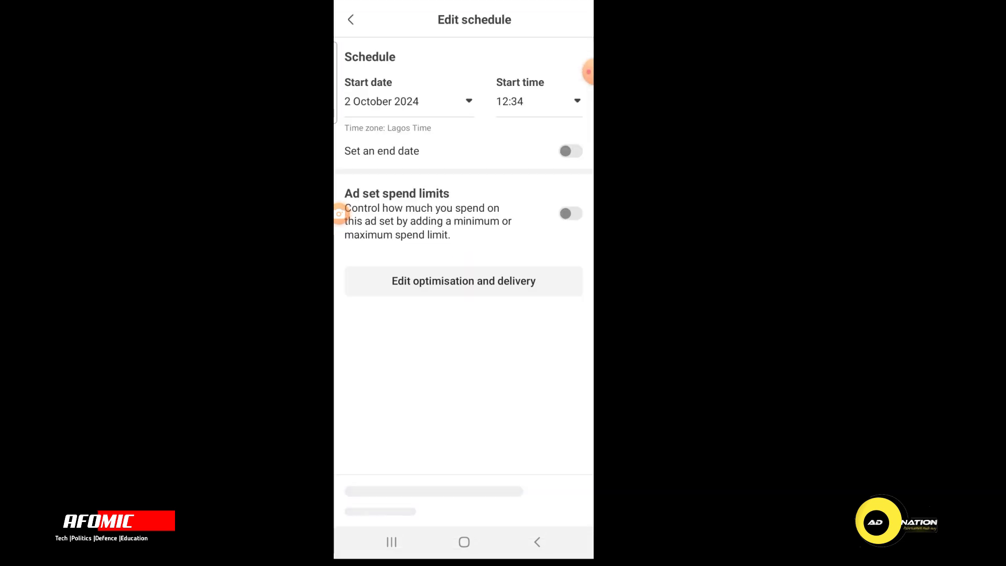
pyautogui.click(569, 150)
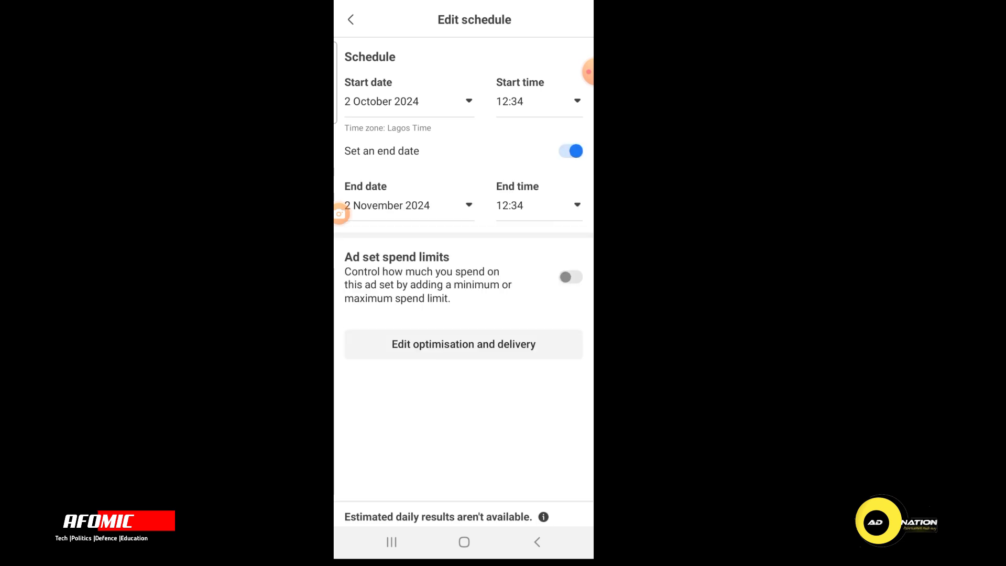
pyautogui.click(569, 151)
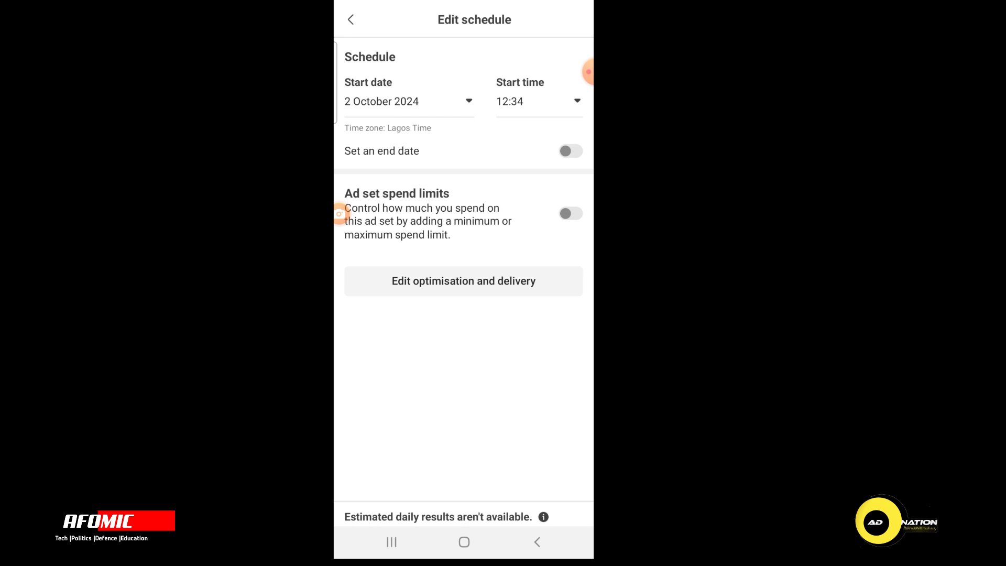
pyautogui.click(569, 151)
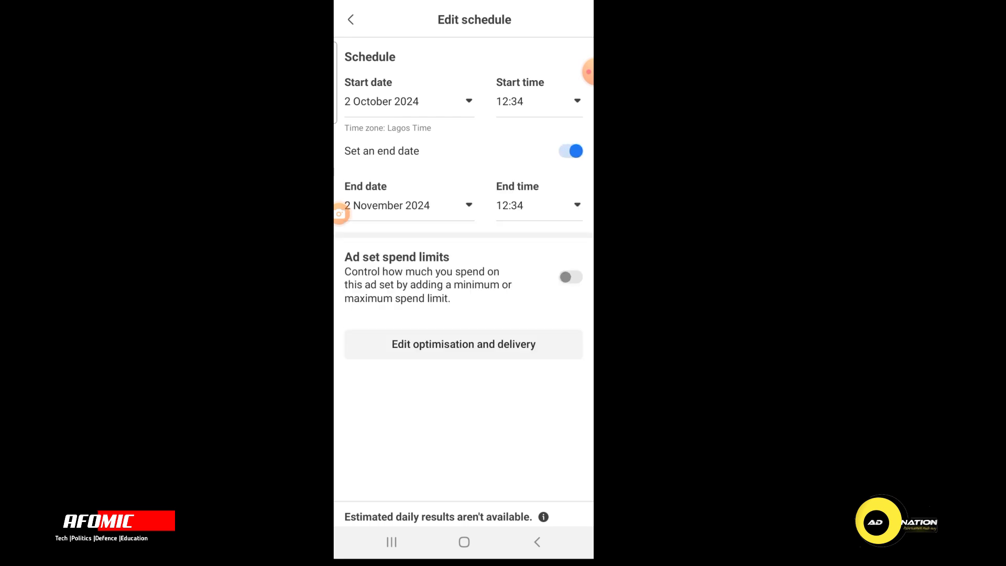
pyautogui.click(408, 205)
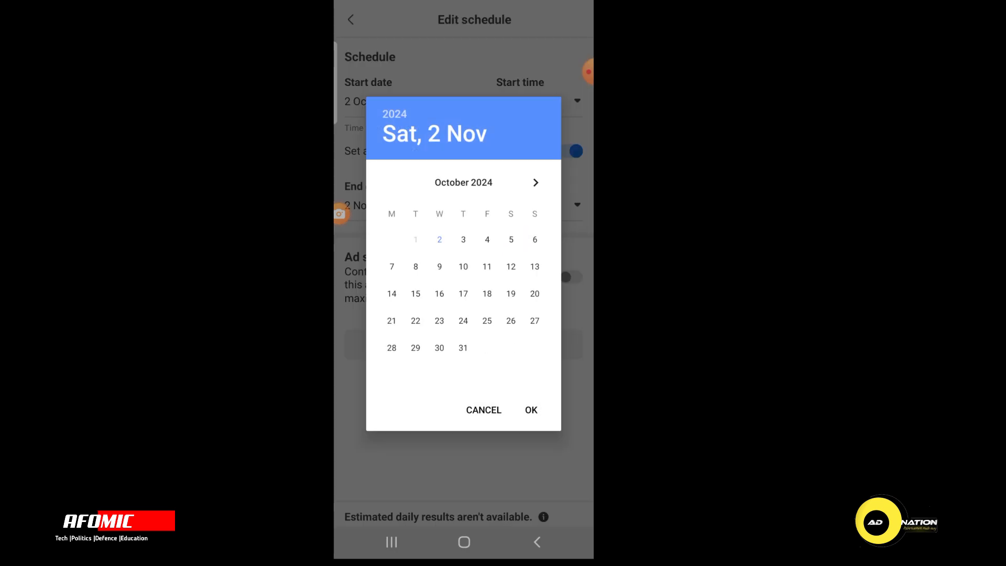
pyautogui.click(486, 239)
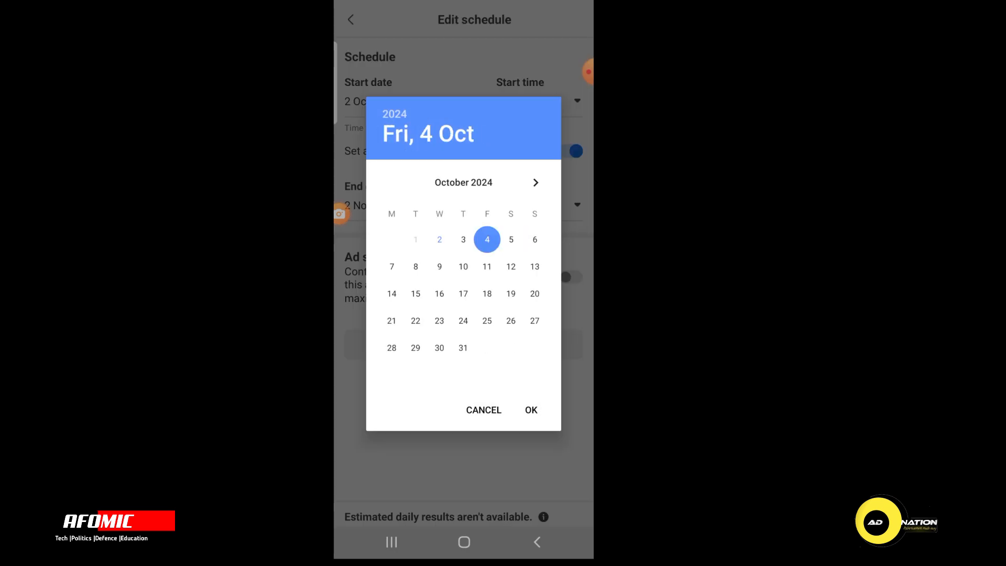
pyautogui.click(483, 410)
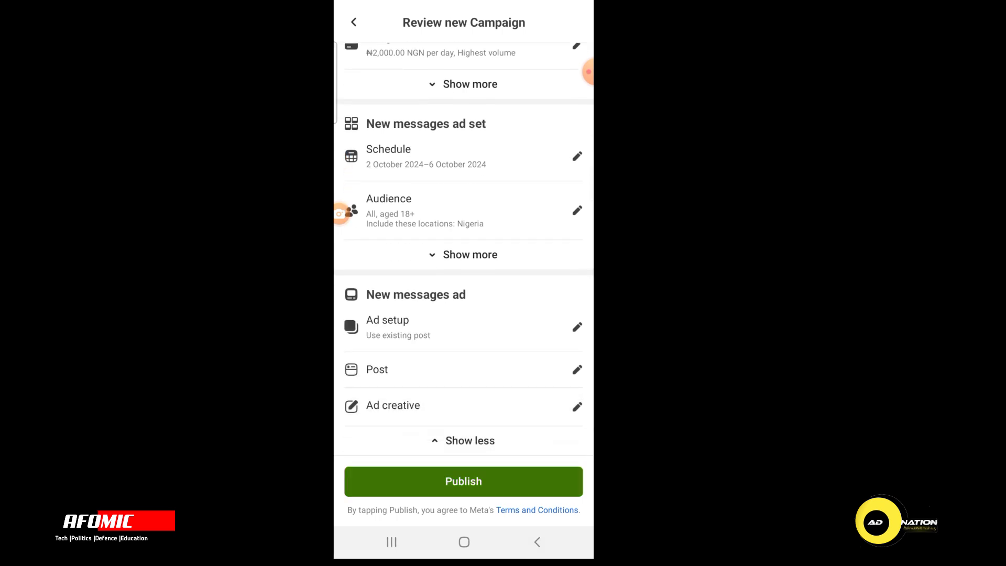
# Step: Publish the 'Test fb & Instagram' campaign from the review screen
pyautogui.click(463, 481)
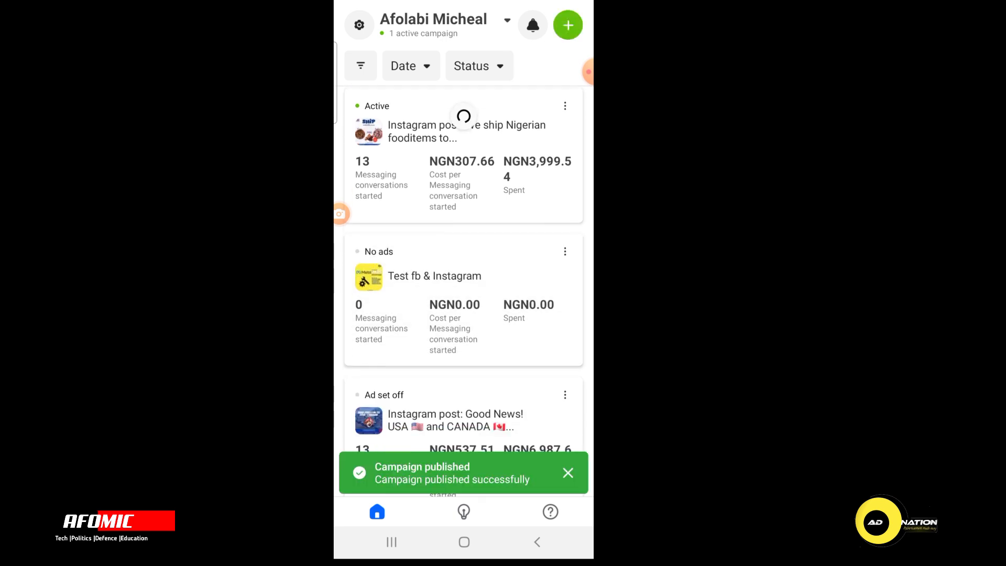
pyautogui.scroll(-3)
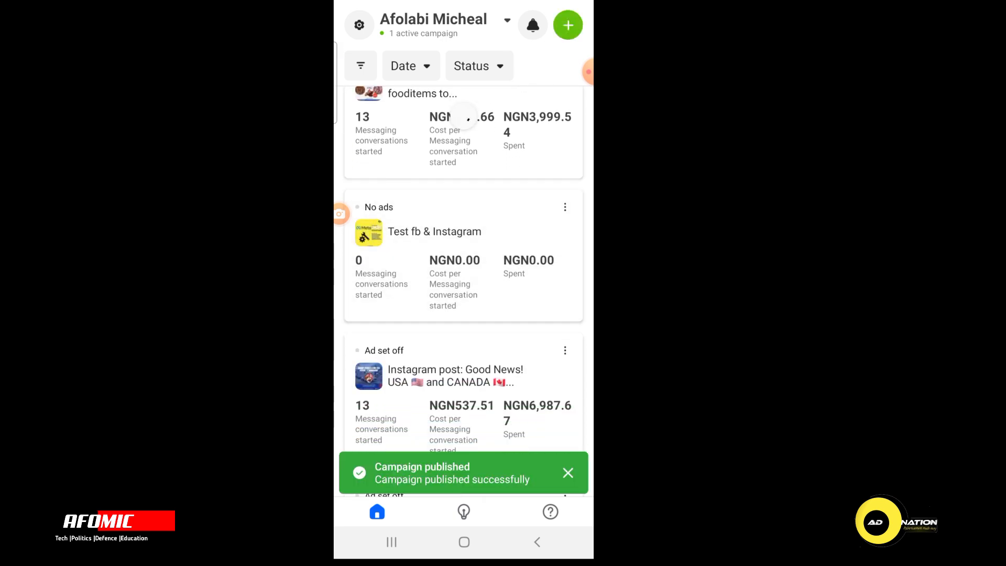